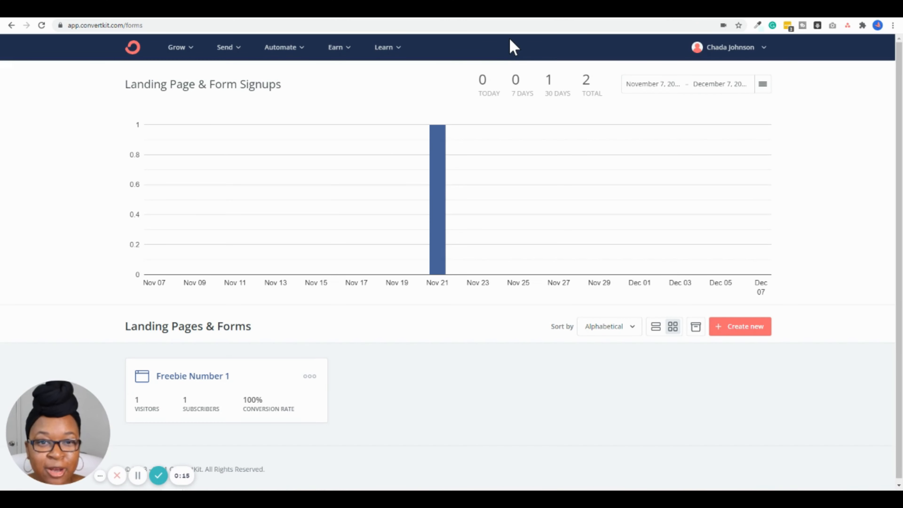
mouse_move(532, 123)
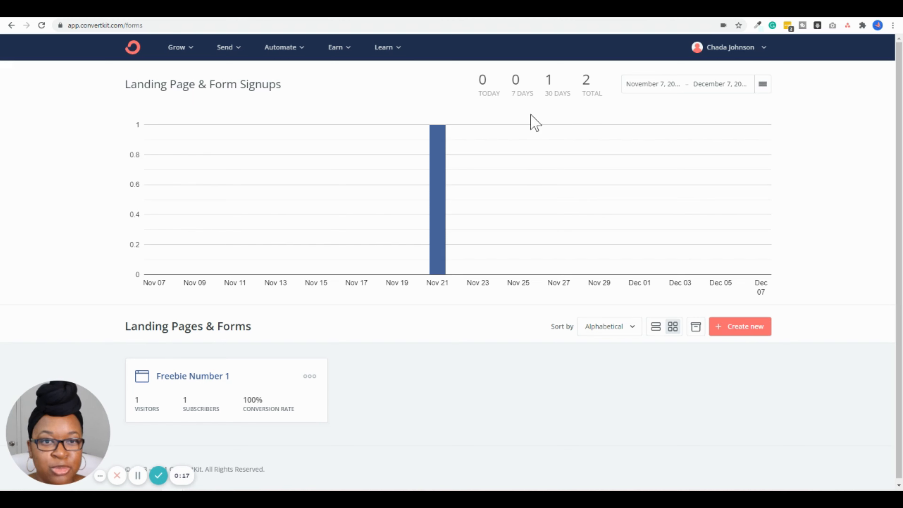
mouse_move(509, 118)
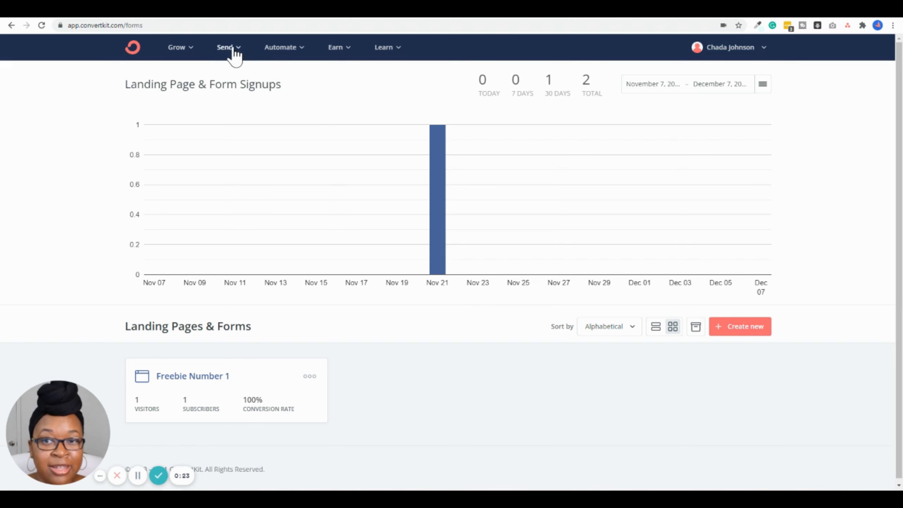
Step: From the landing pages and forms overview, create a new hosted landing page
click(179, 48)
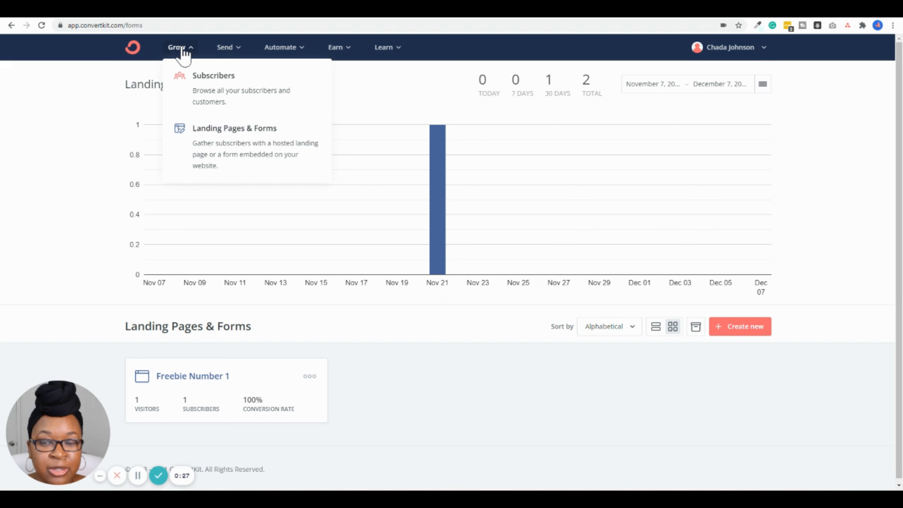
mouse_move(234, 160)
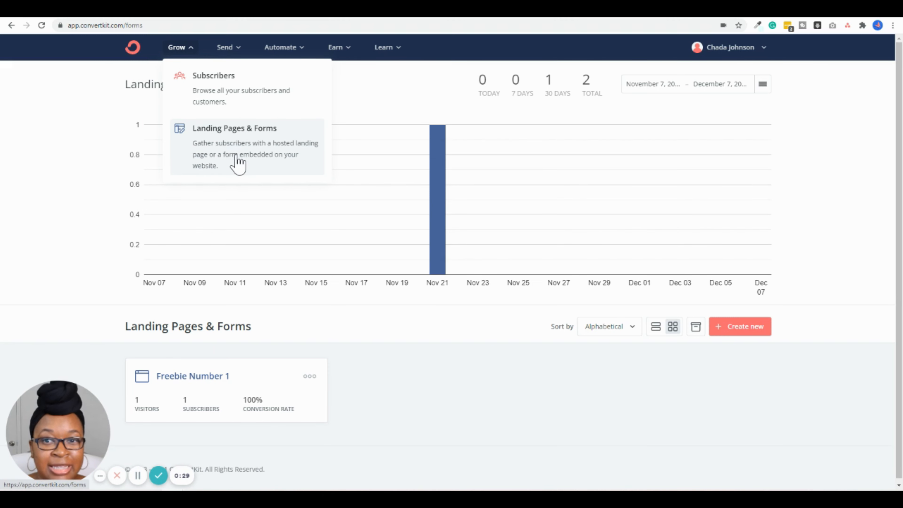
click(234, 129)
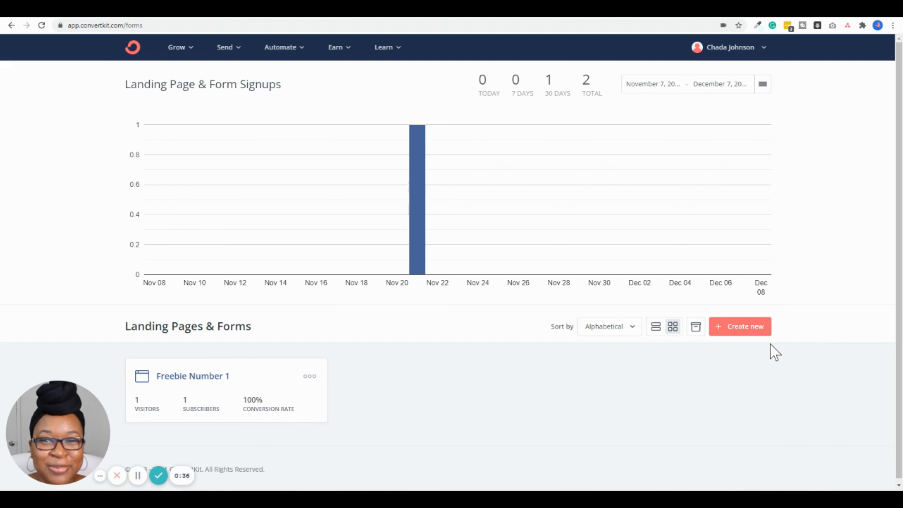
mouse_move(744, 336)
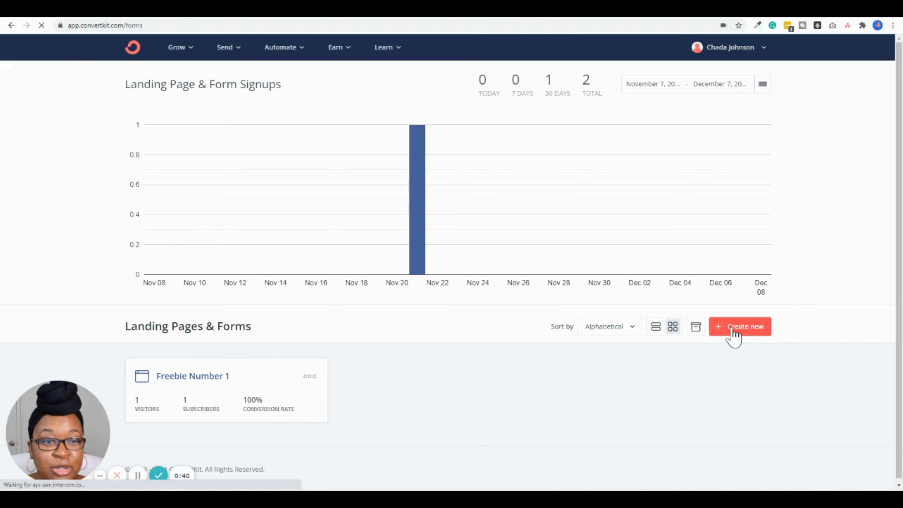
click(740, 326)
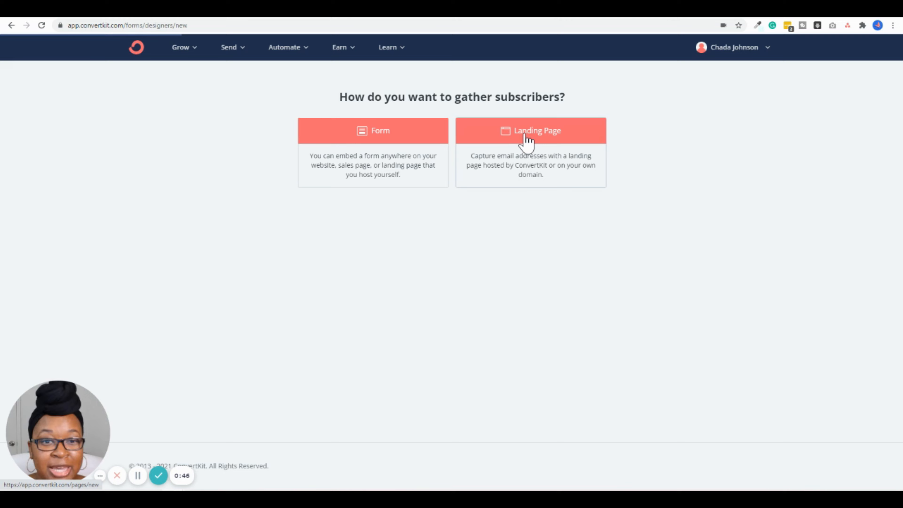
click(530, 132)
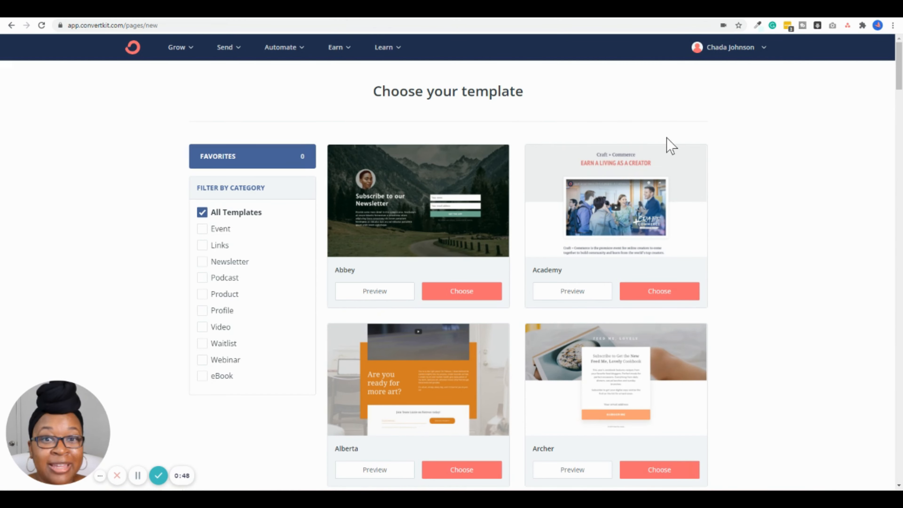
Step: Scroll through the template gallery and choose the Belmont template
scroll(down, 3)
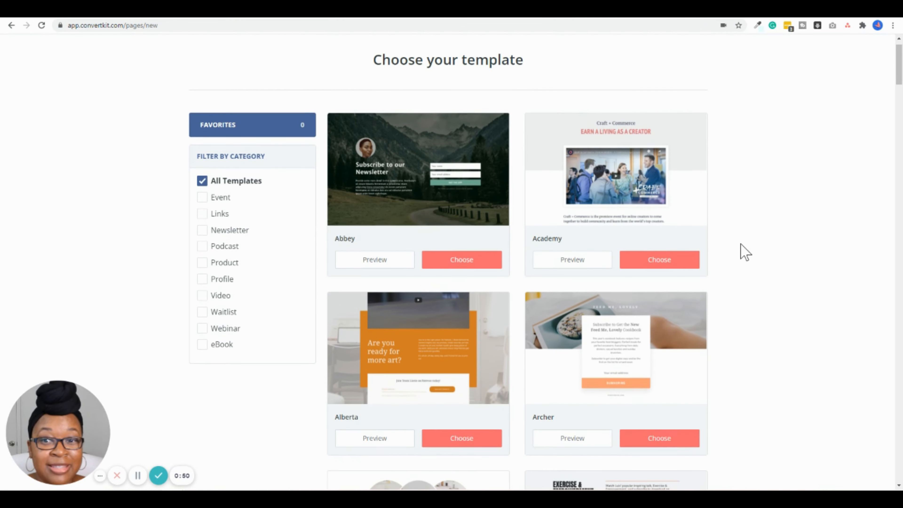
scroll(down, 3)
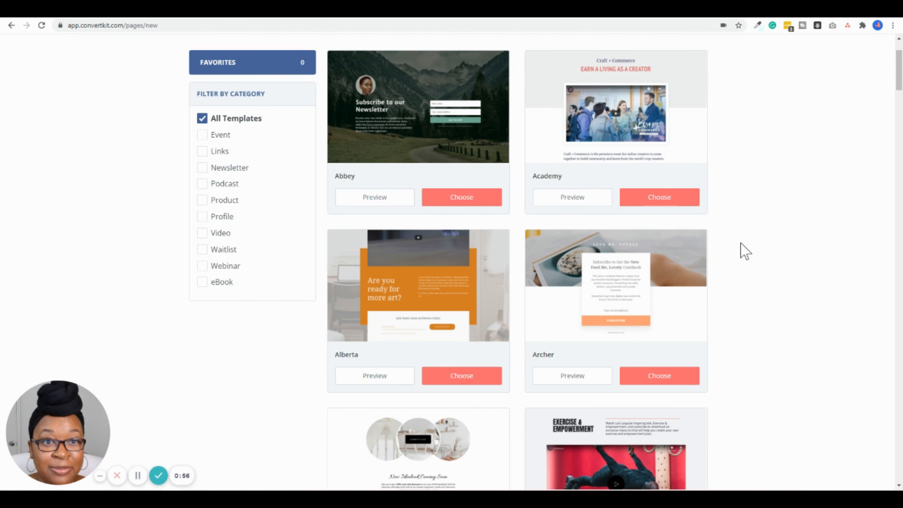
scroll(down, 3)
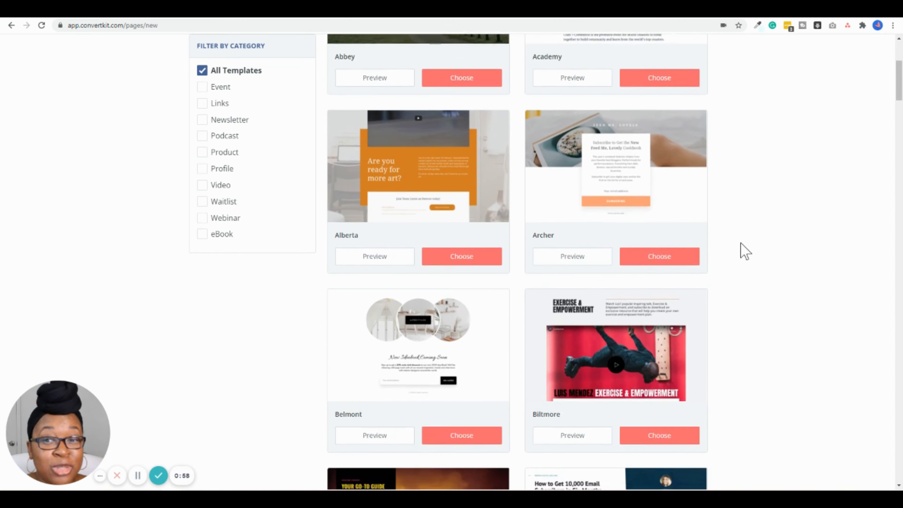
scroll(down, 3)
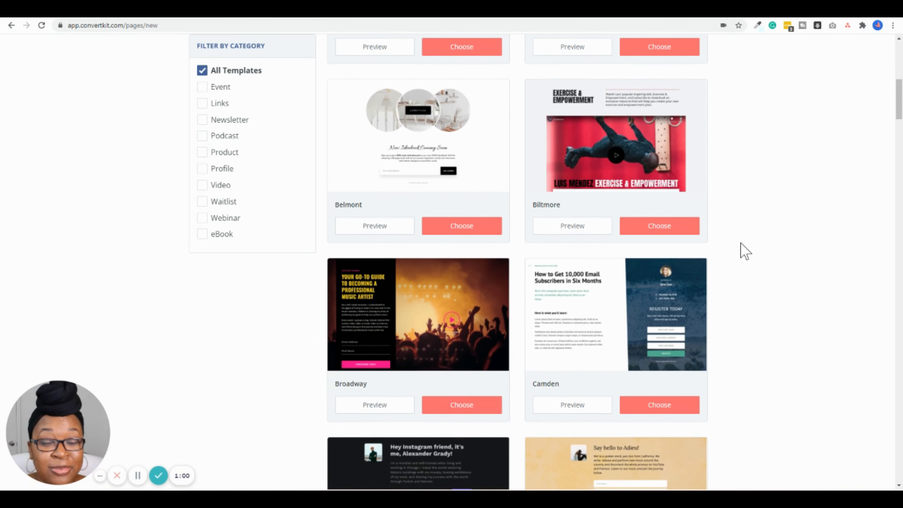
scroll(down, 3)
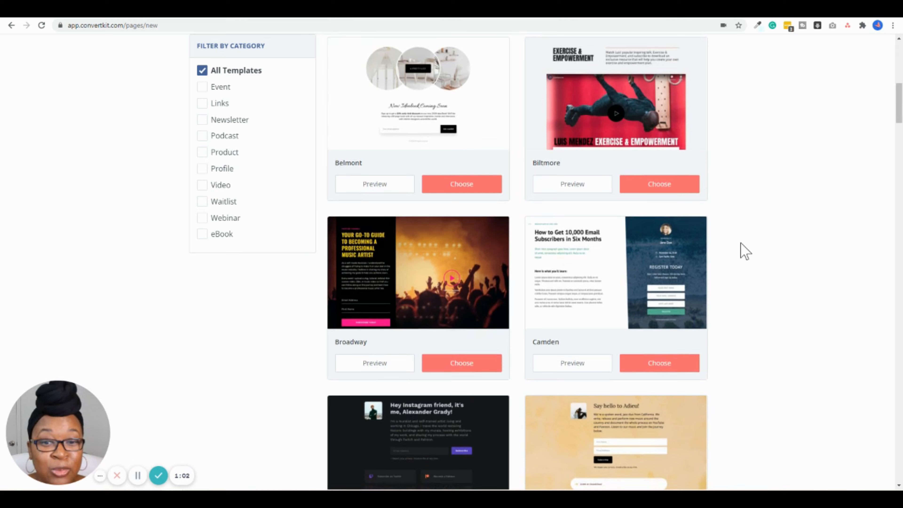
scroll(down, 3)
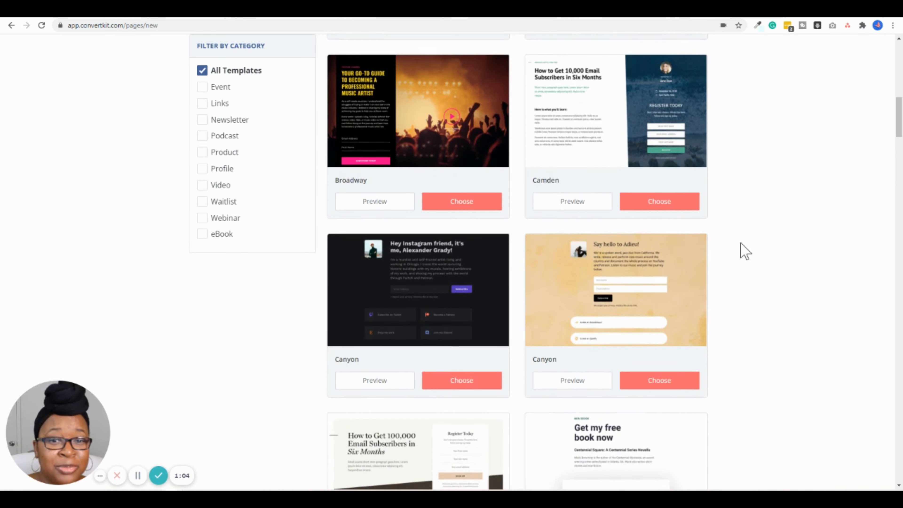
scroll(down, 3)
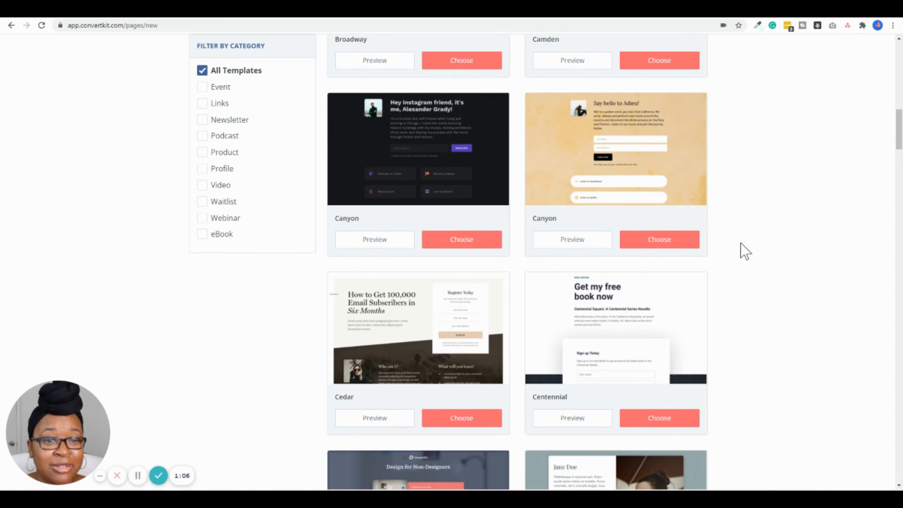
scroll(down, 3)
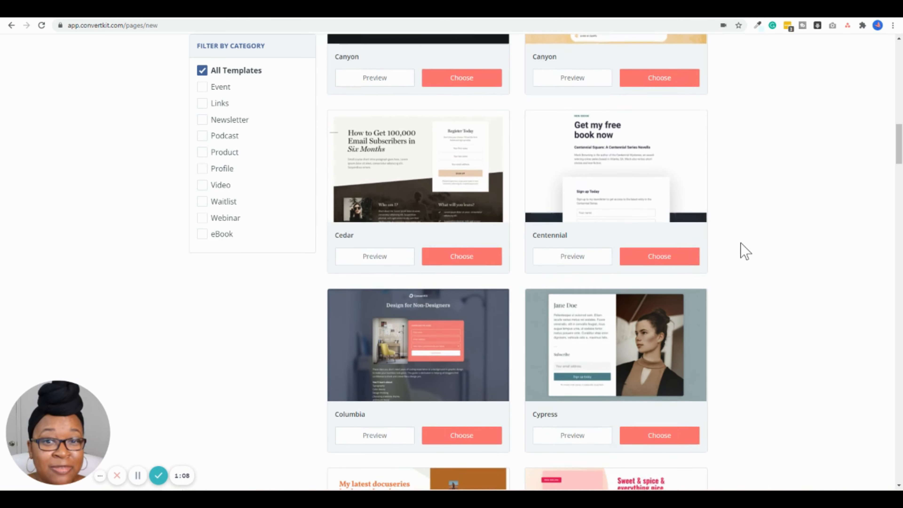
scroll(down, 3)
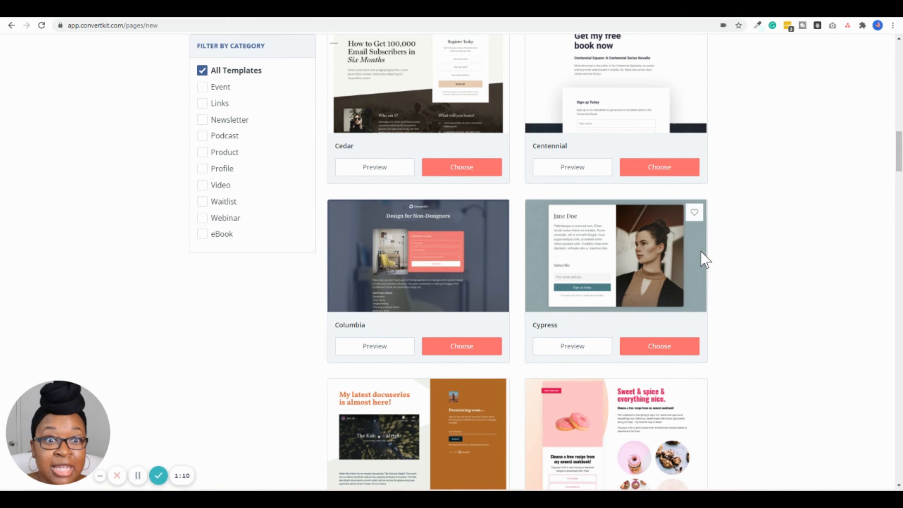
scroll(down, 3)
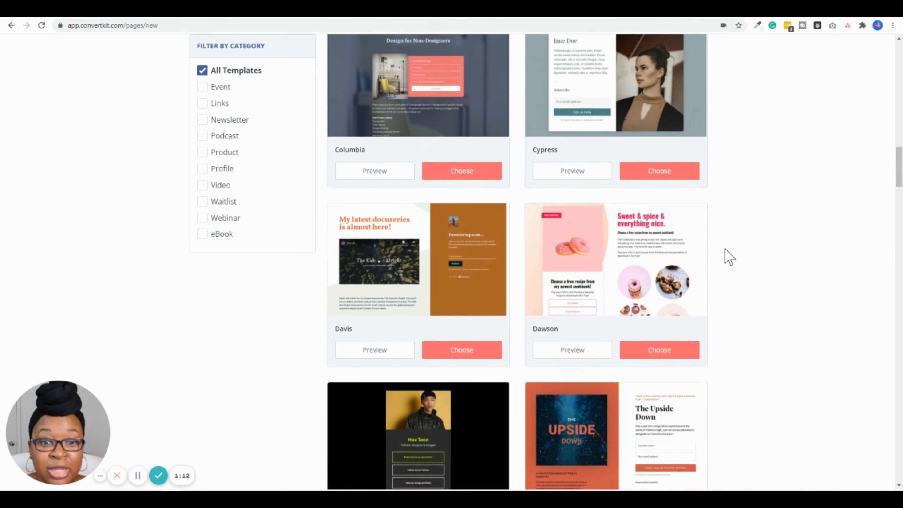
scroll(down, 3)
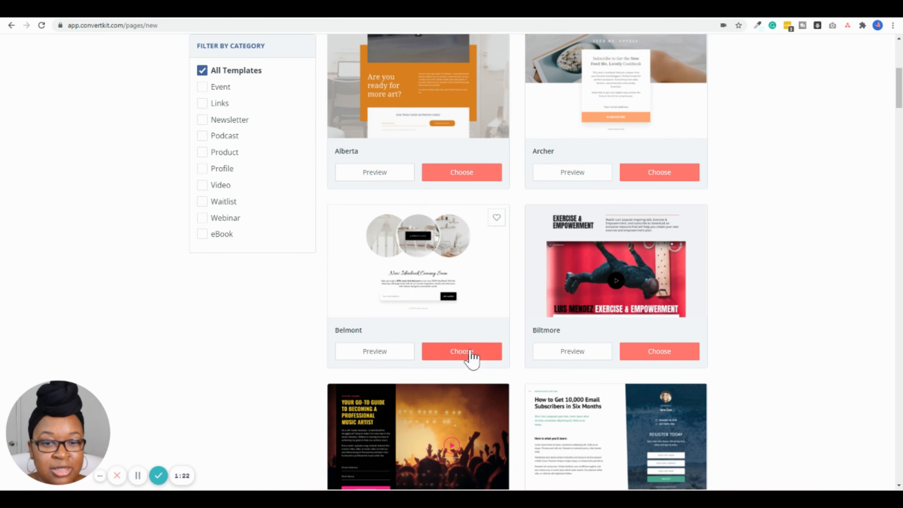
click(462, 352)
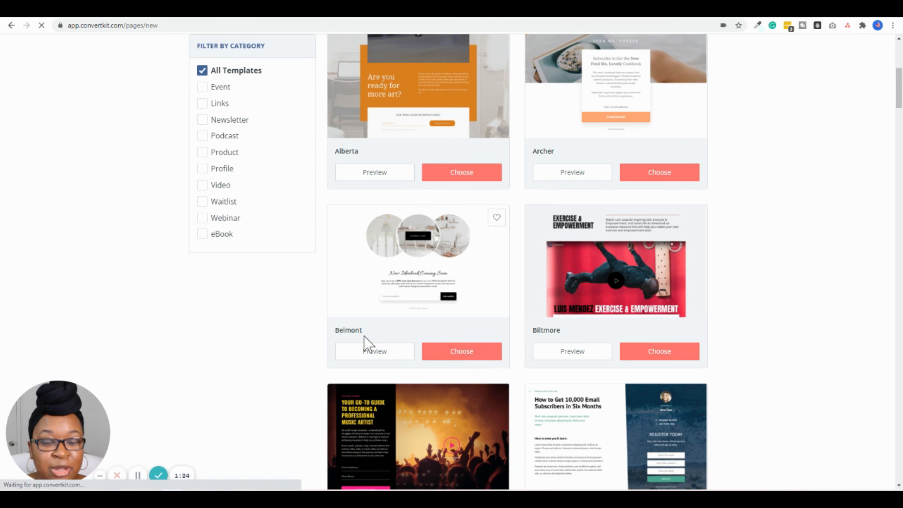
Step: Confirm the Belmont template so its page loads in the editor
click(462, 351)
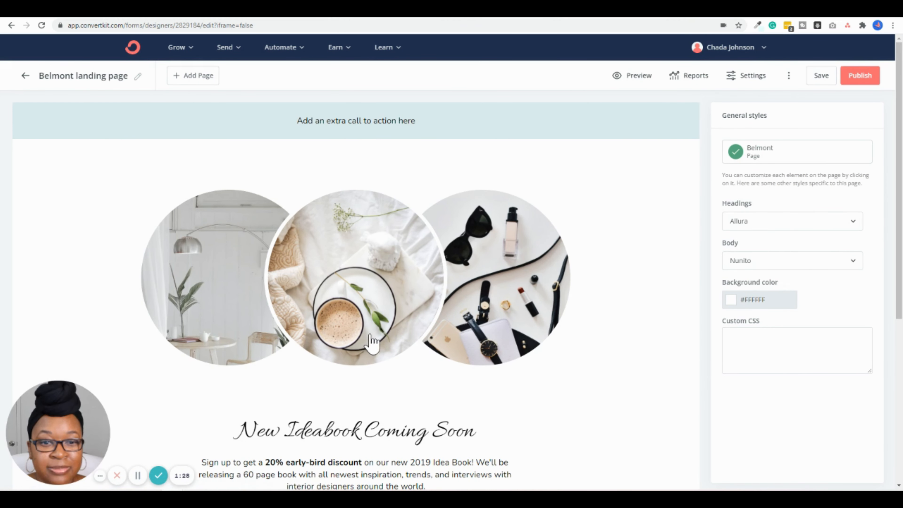
mouse_move(527, 312)
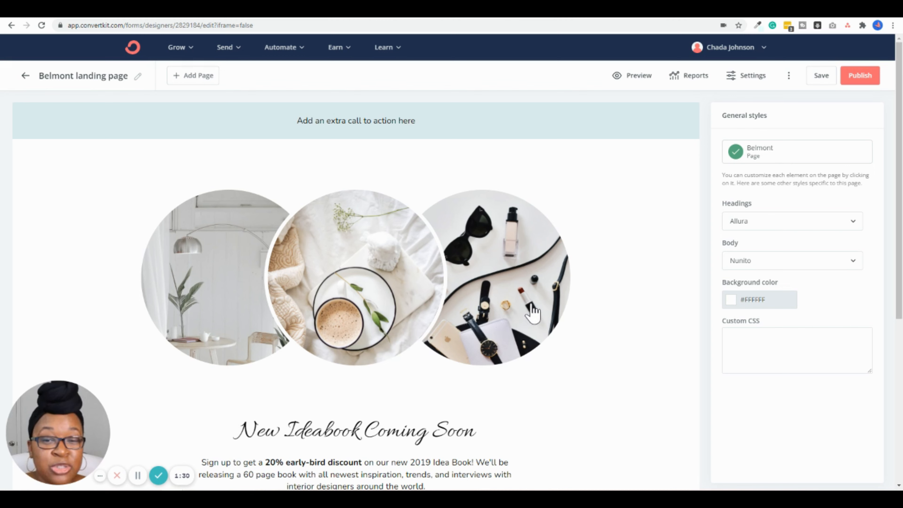
mouse_move(501, 165)
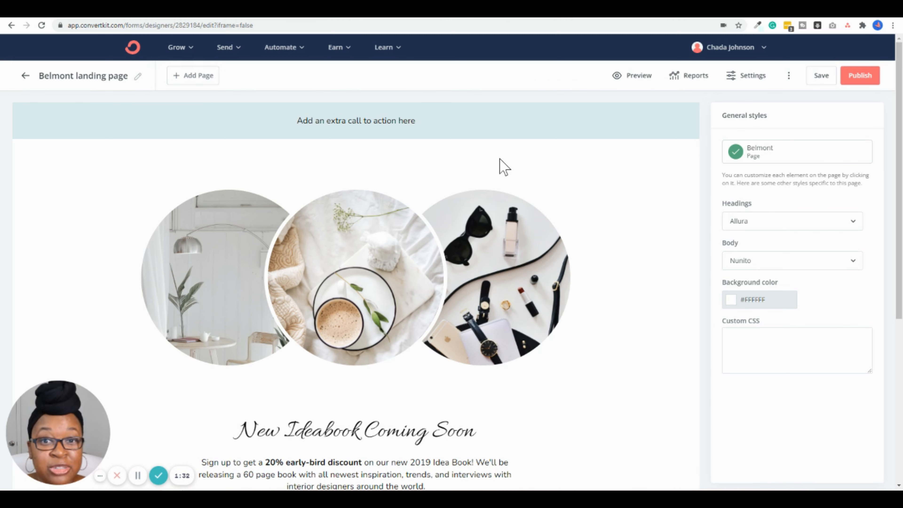
mouse_move(399, 269)
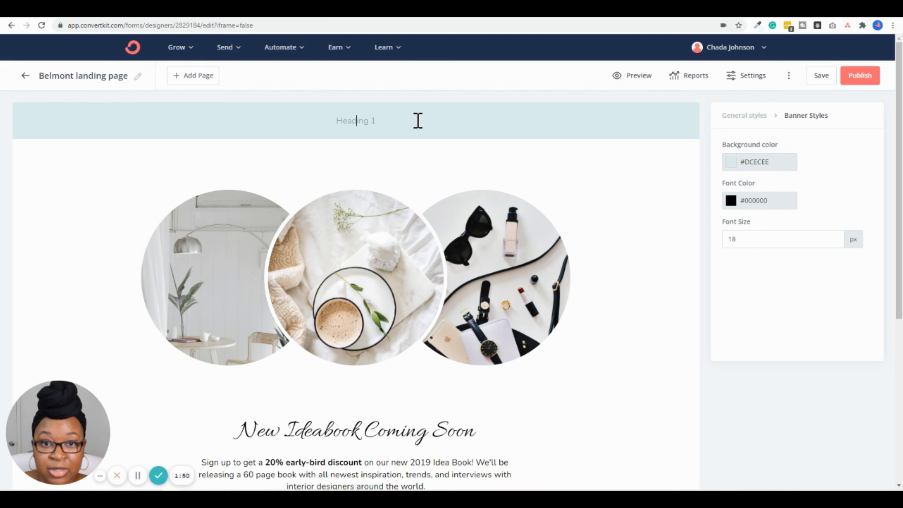
Step: Replace the banner placeholder with "Welcome to my page" and bring up its background colour choices
text(Welcome to)
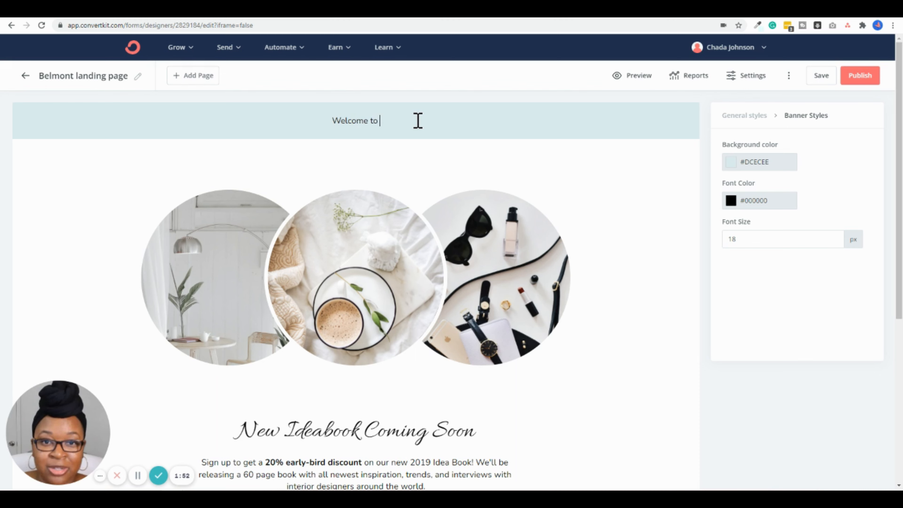
text(my page!)
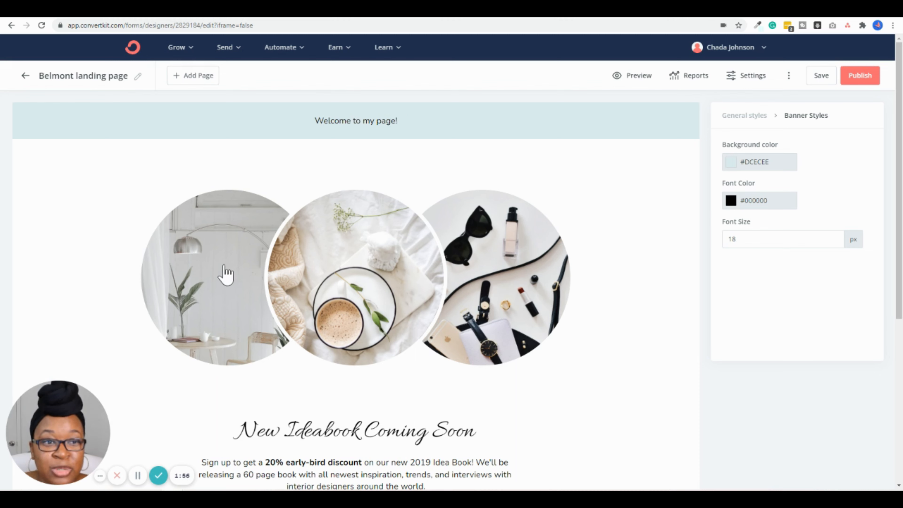
mouse_move(761, 168)
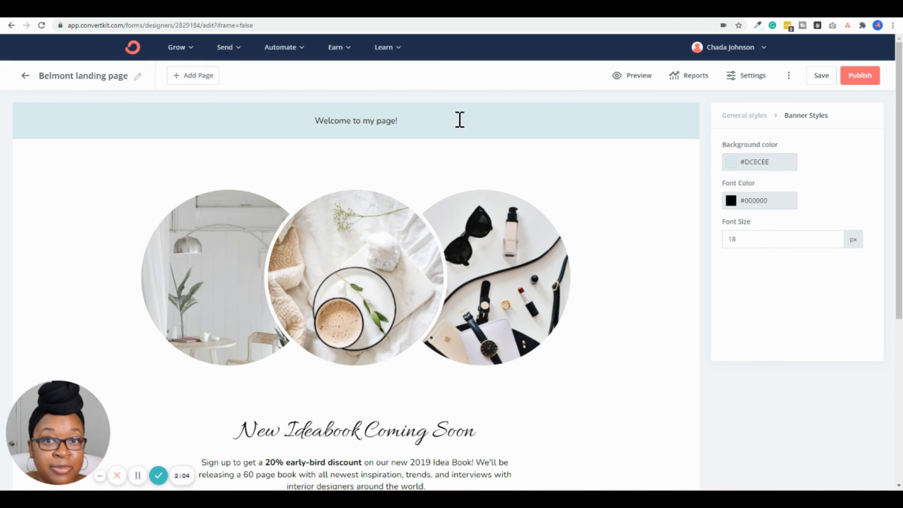
mouse_move(531, 119)
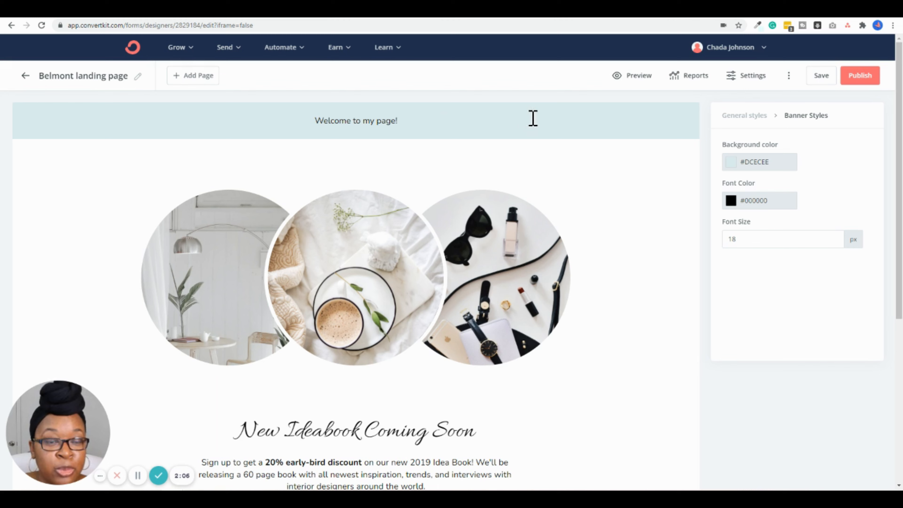
click(732, 162)
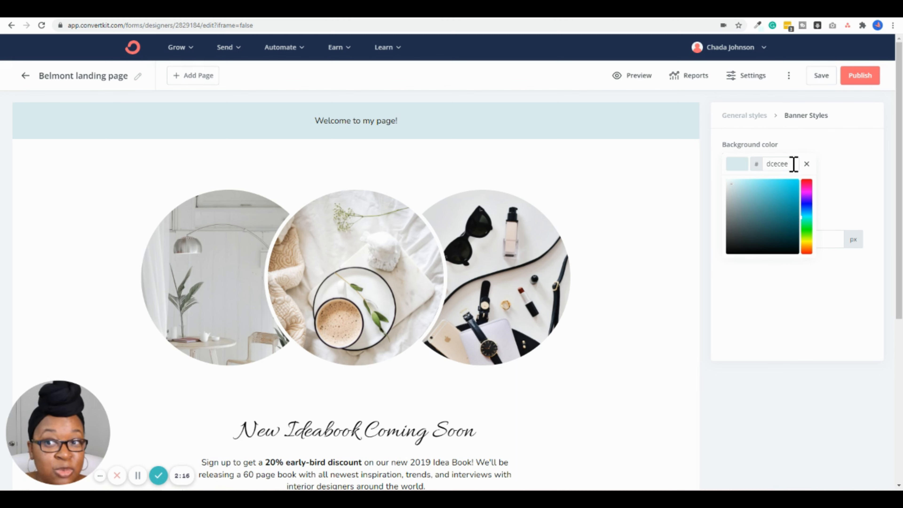
mouse_move(780, 197)
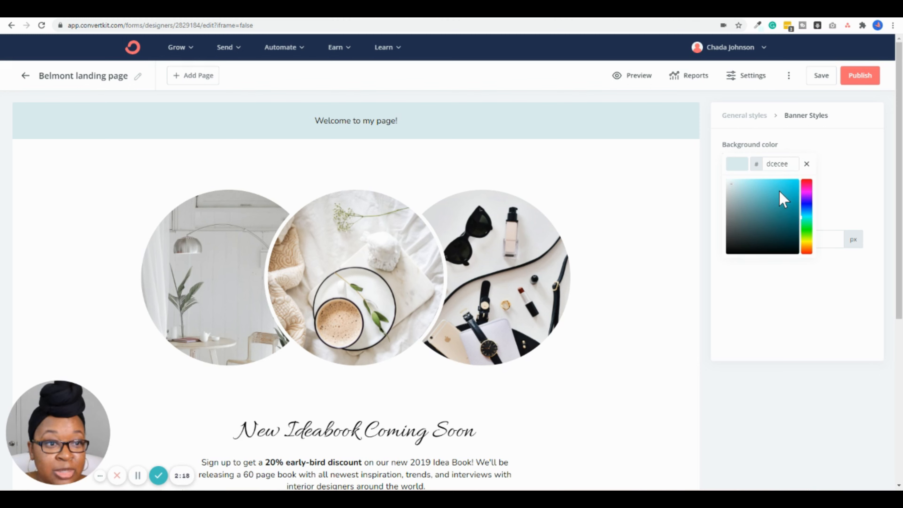
Step: Give the banner a bright turquoise background, near-black text, and a 20 px font size
click(752, 224)
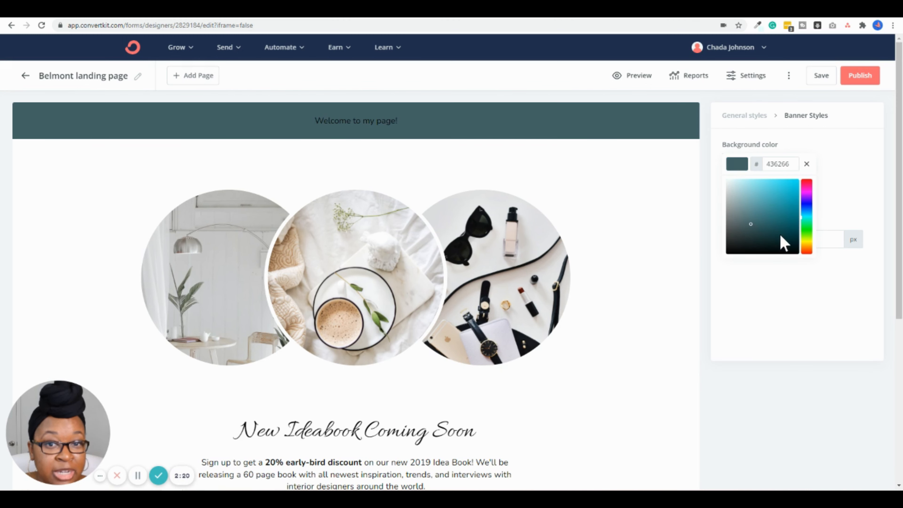
click(778, 183)
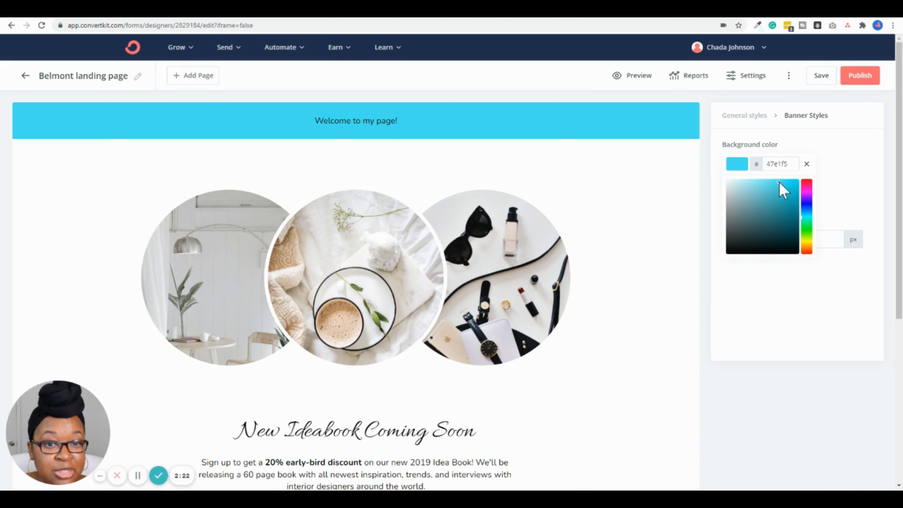
click(779, 163)
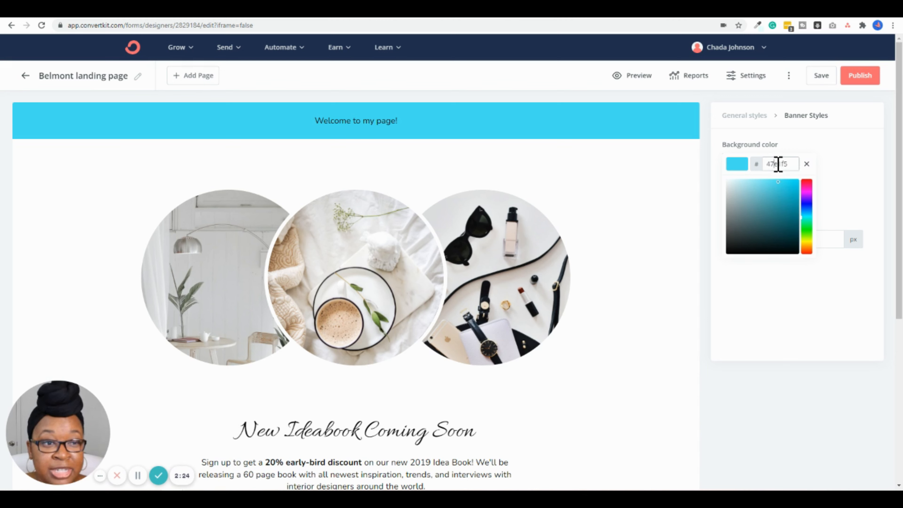
click(811, 176)
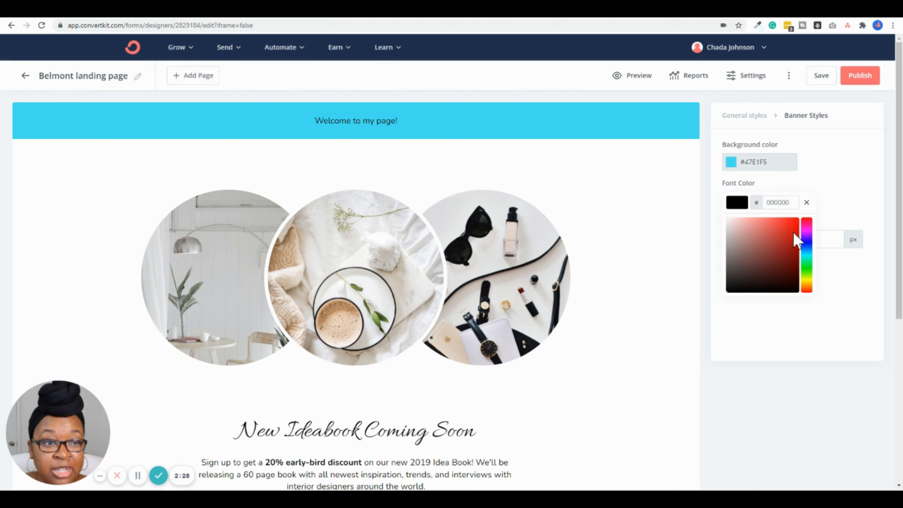
click(731, 231)
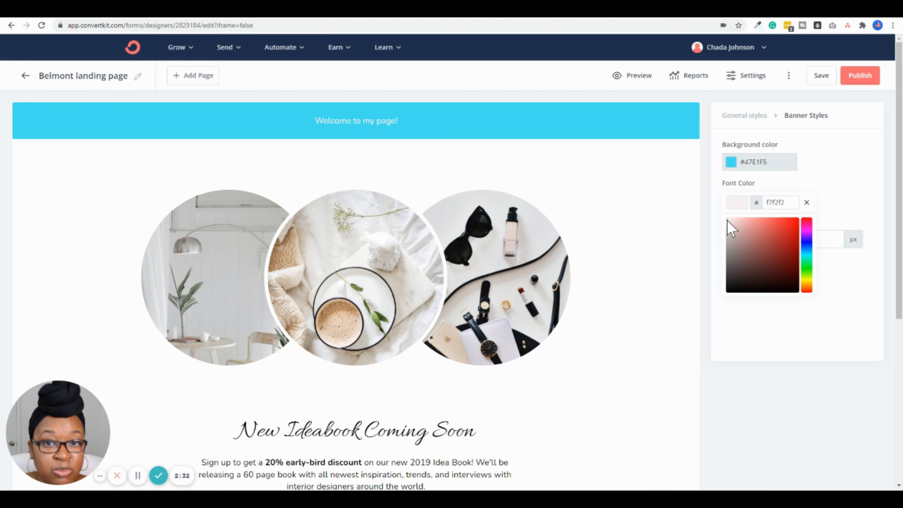
click(798, 295)
text(28)
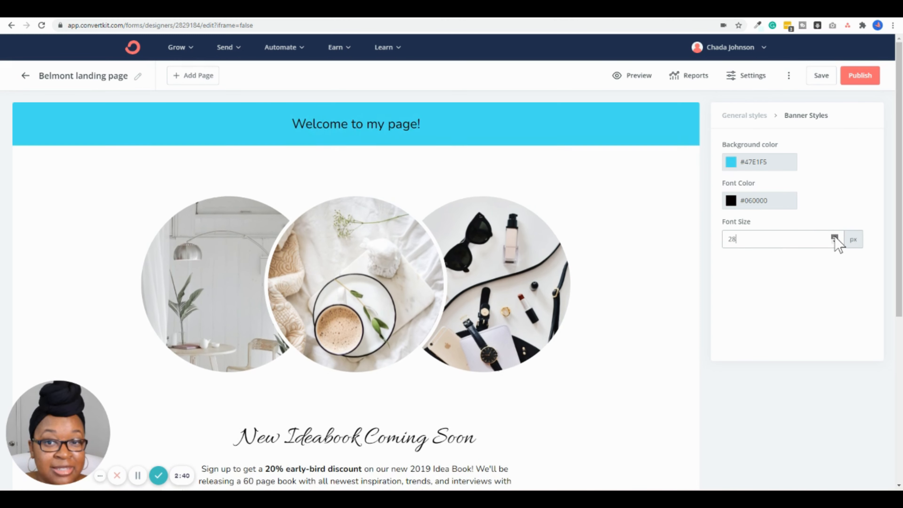
click(835, 239)
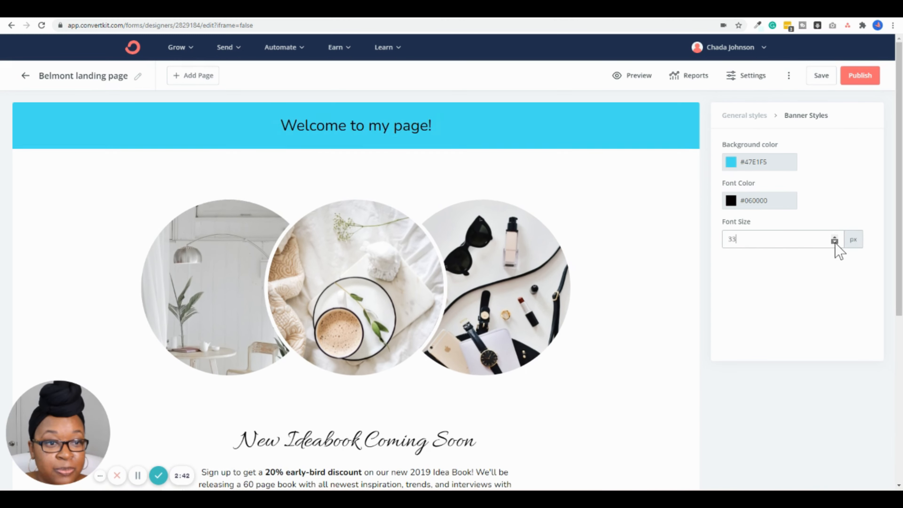
text(20)
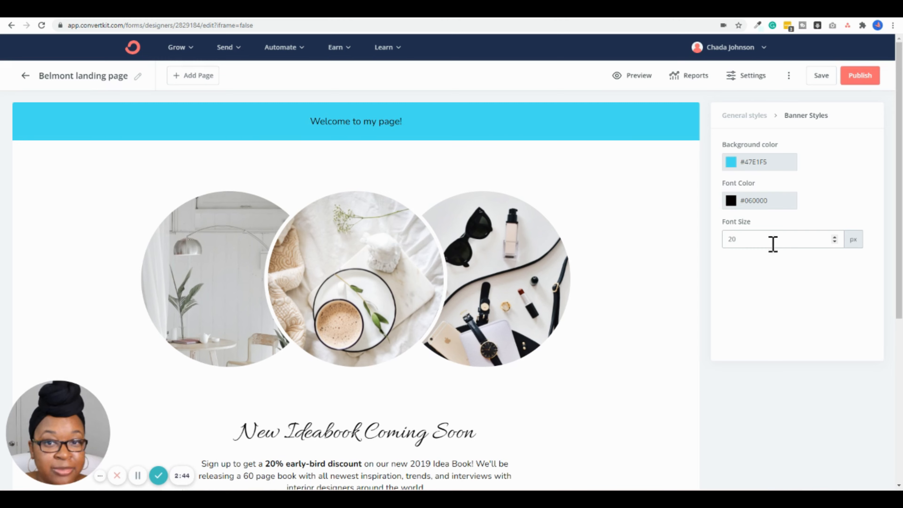
Step: Select the circular header photos to show their image settings
scroll(down, 3)
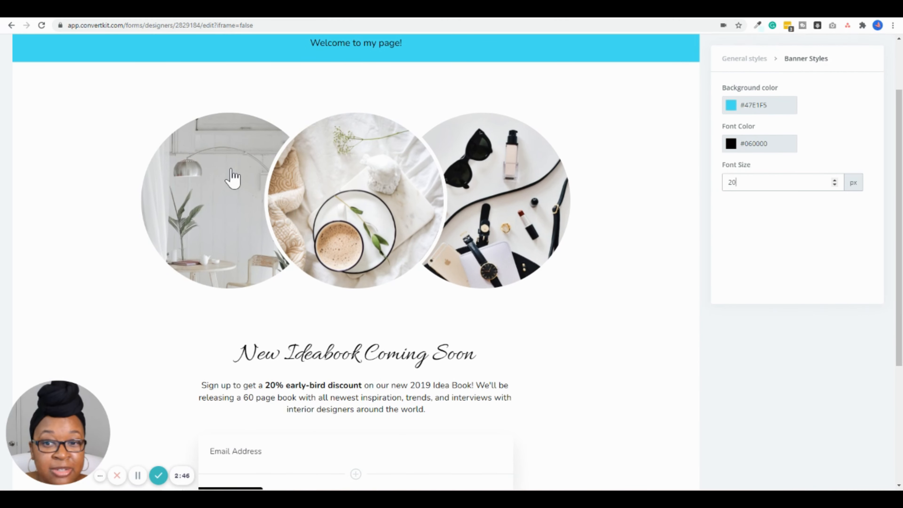
click(233, 178)
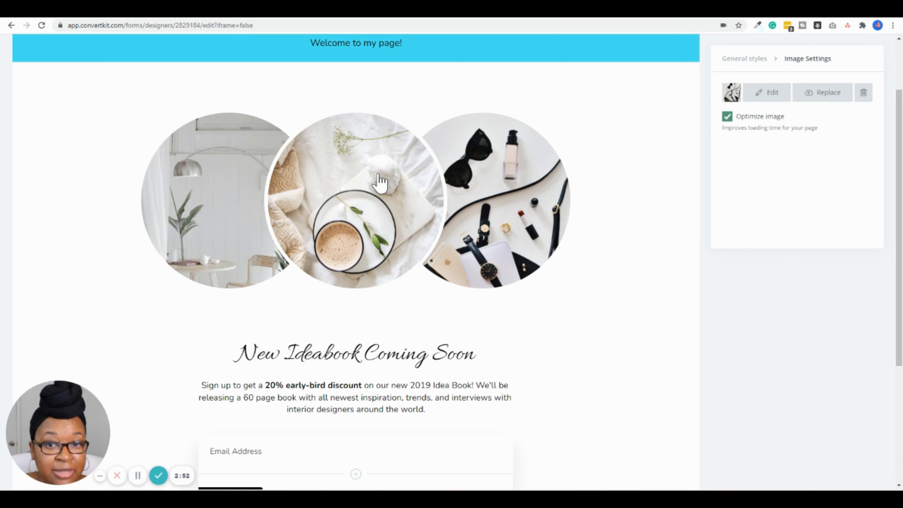
mouse_move(729, 98)
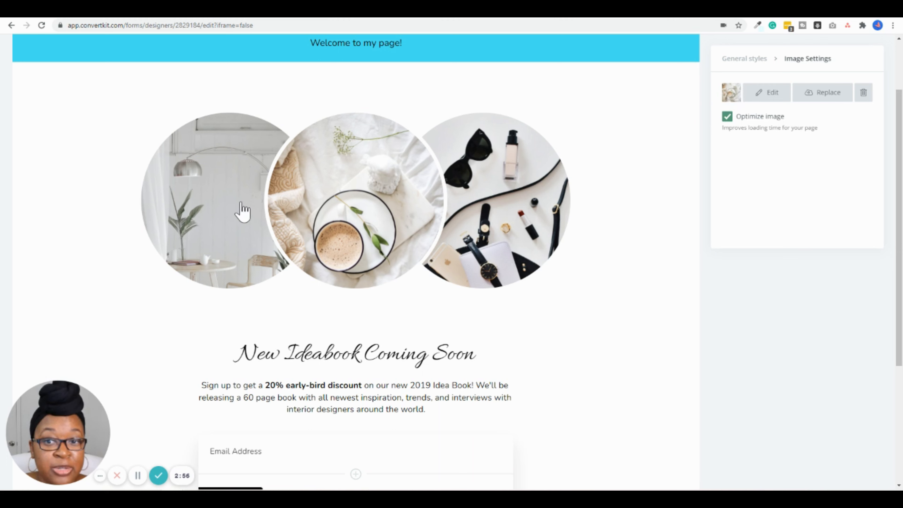
mouse_move(502, 177)
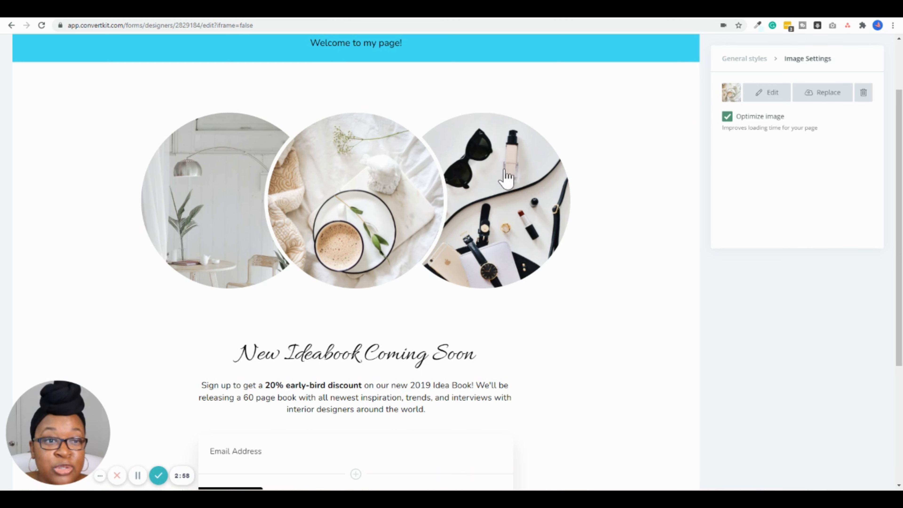
mouse_move(344, 229)
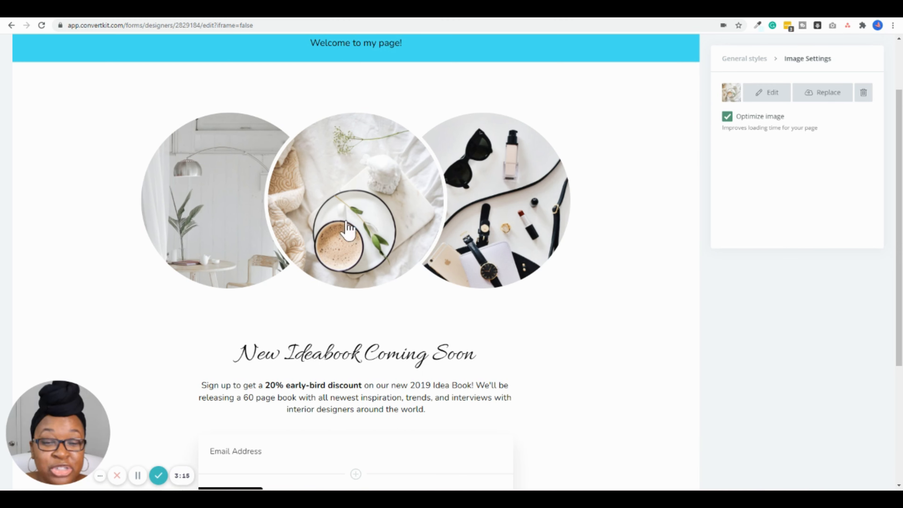
mouse_move(379, 190)
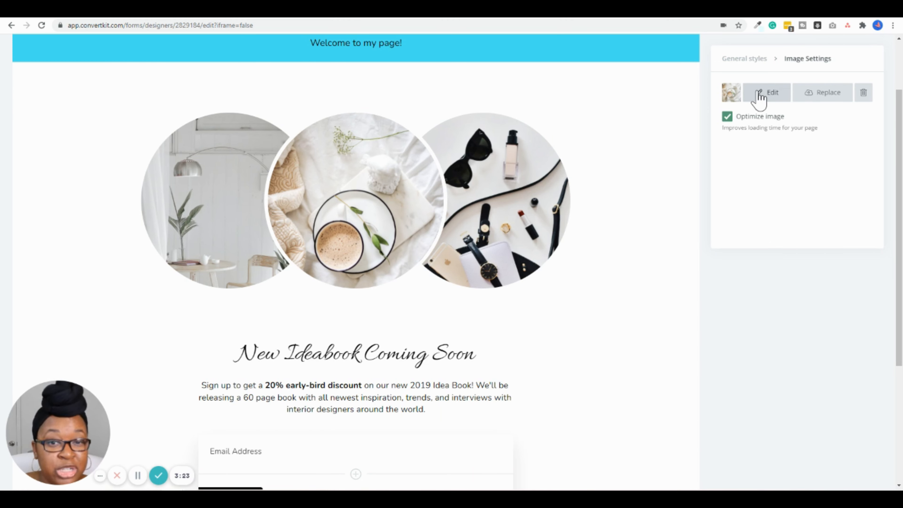
Step: Edit the coffee photo, trying rotate and horizontal/vertical flips
click(773, 92)
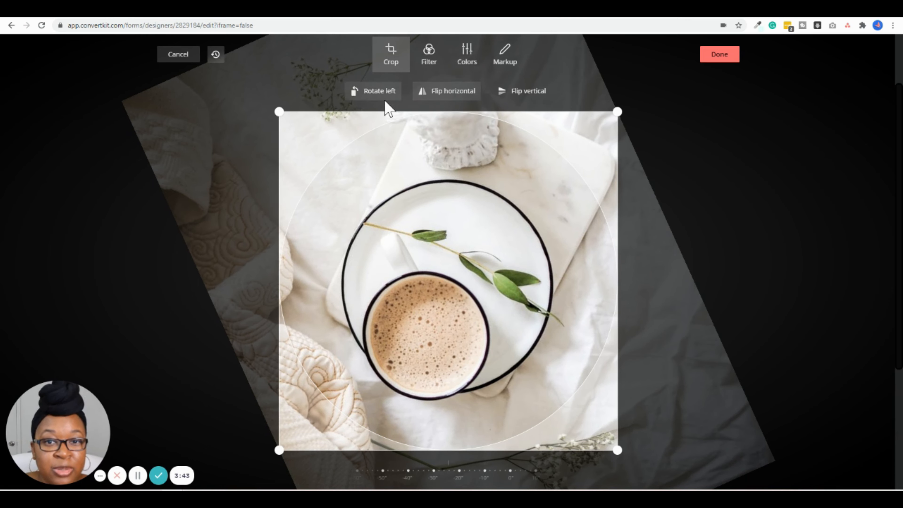
click(449, 91)
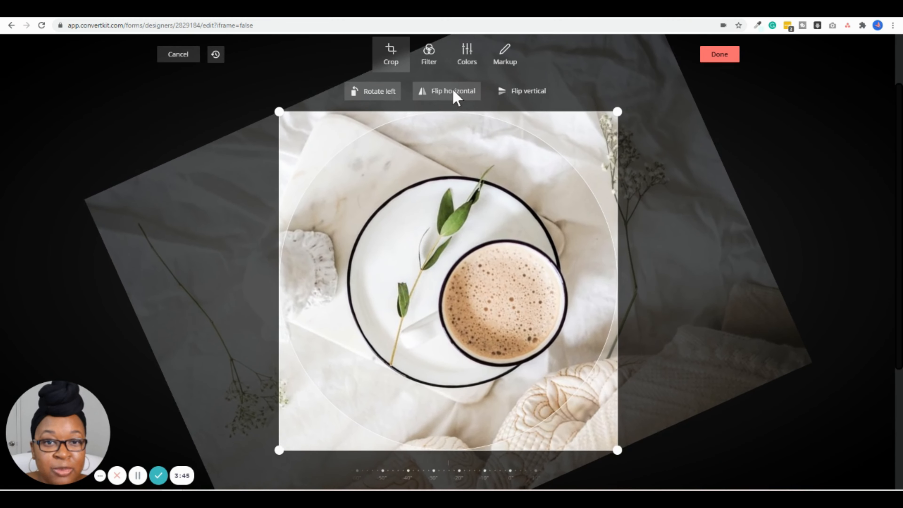
click(525, 91)
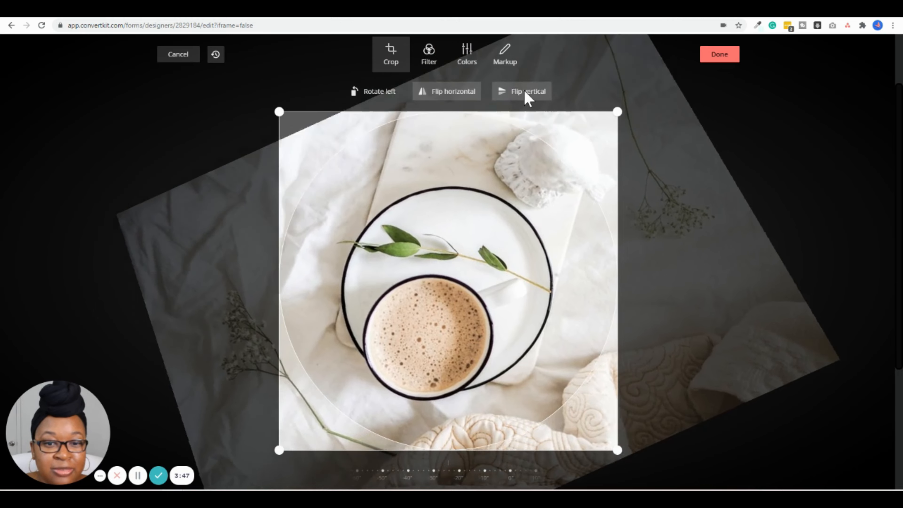
click(523, 91)
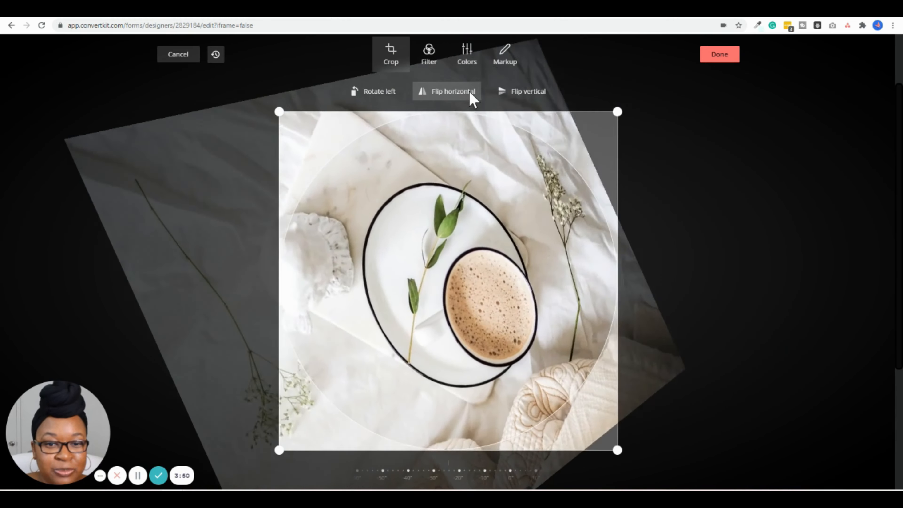
click(447, 91)
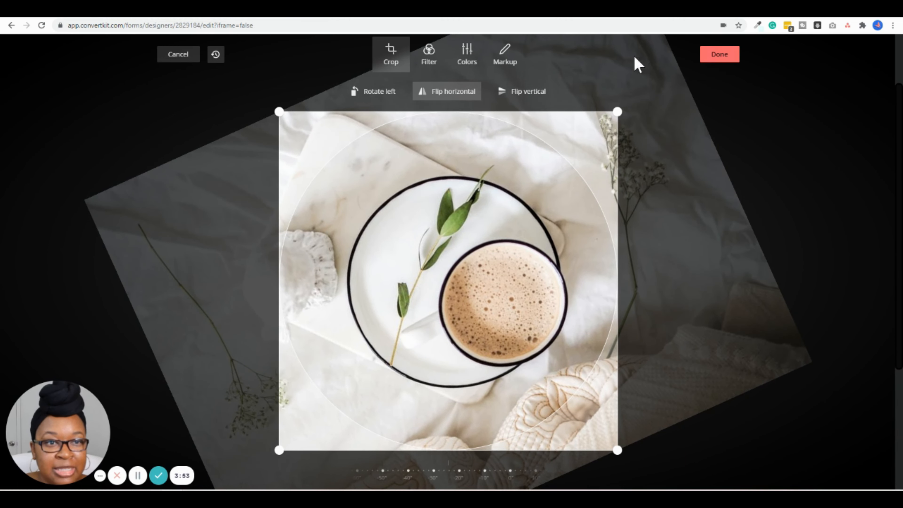
Step: Preview Fade, apply the Mono black-and-white filter, and commit the edit to the page
click(429, 53)
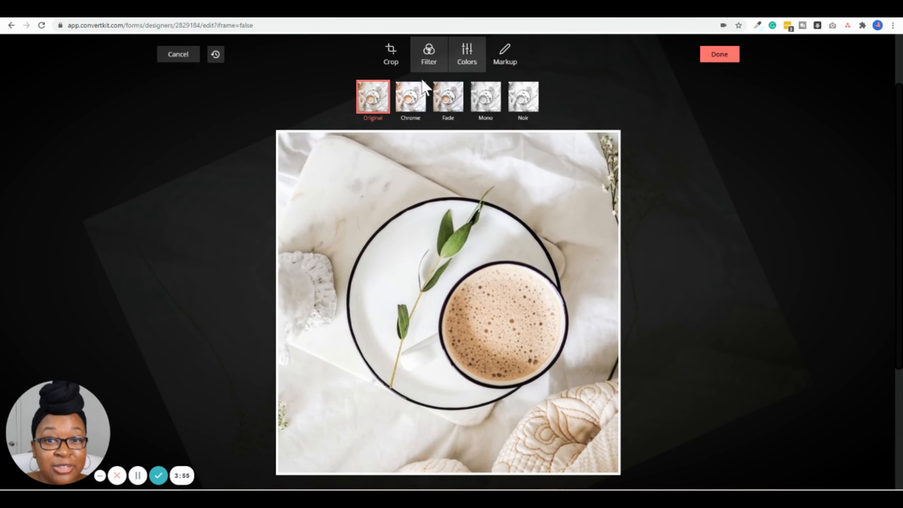
click(448, 100)
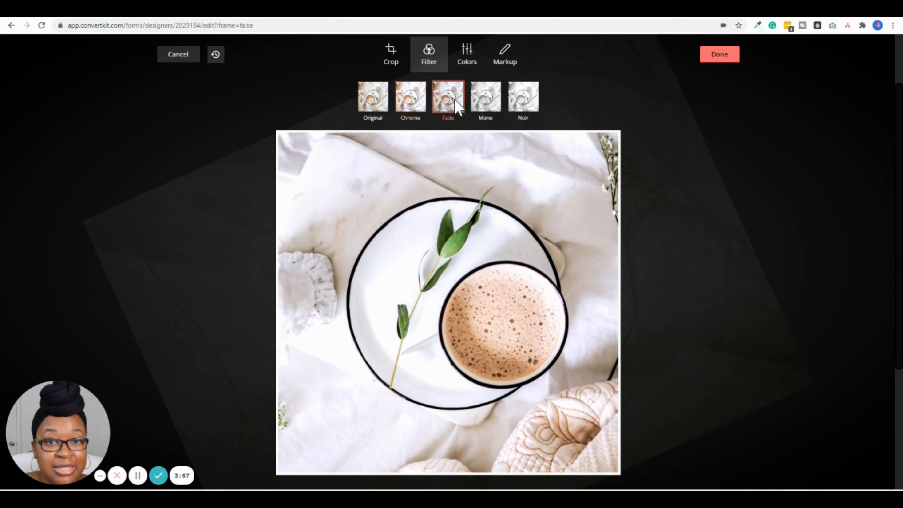
click(485, 100)
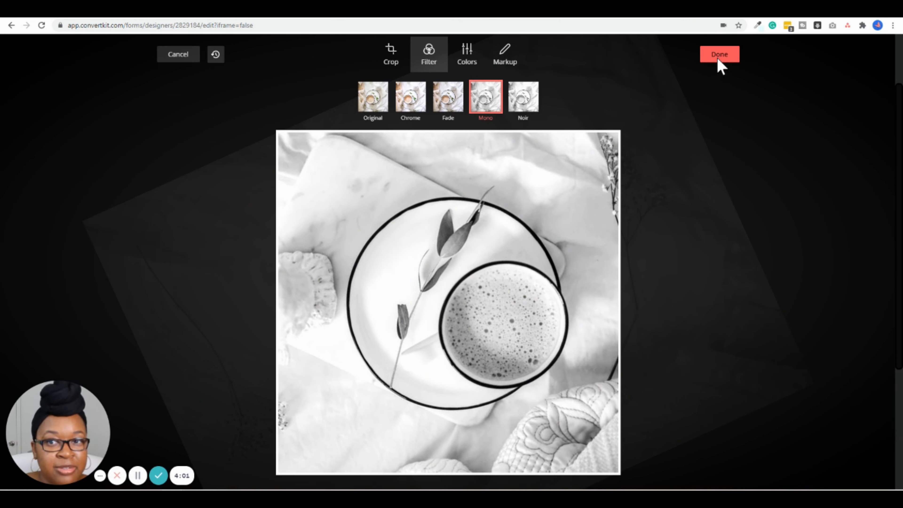
click(720, 54)
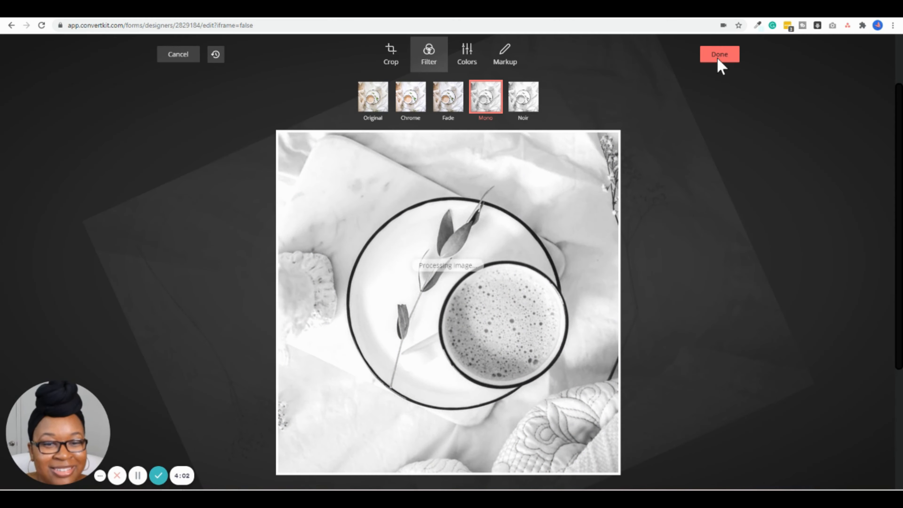
click(719, 54)
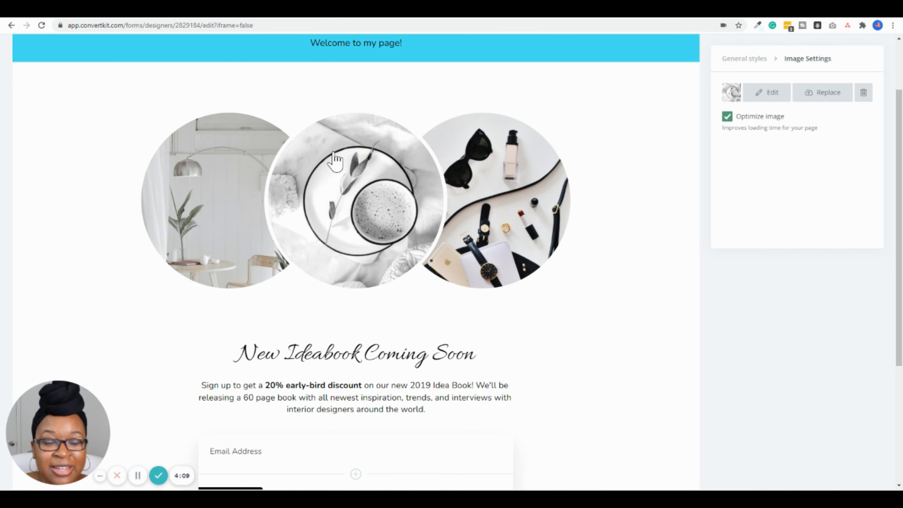
mouse_move(396, 193)
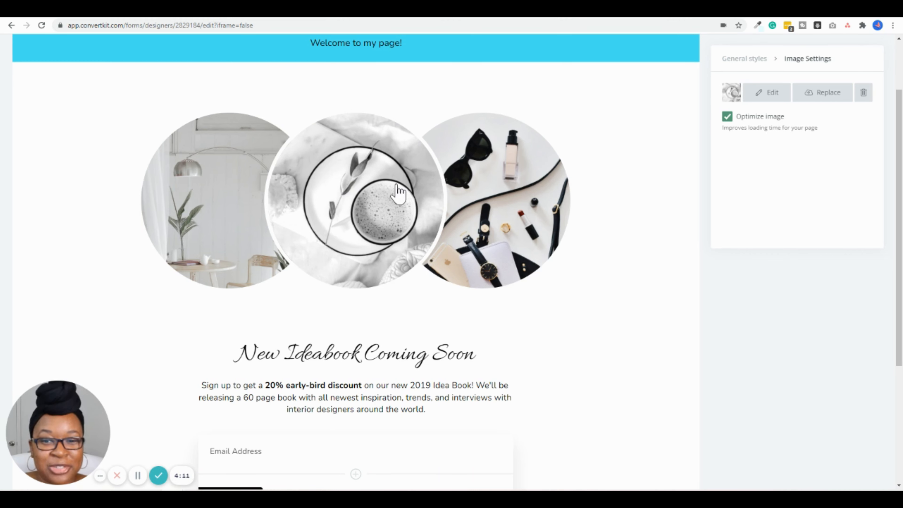
scroll(down, 3)
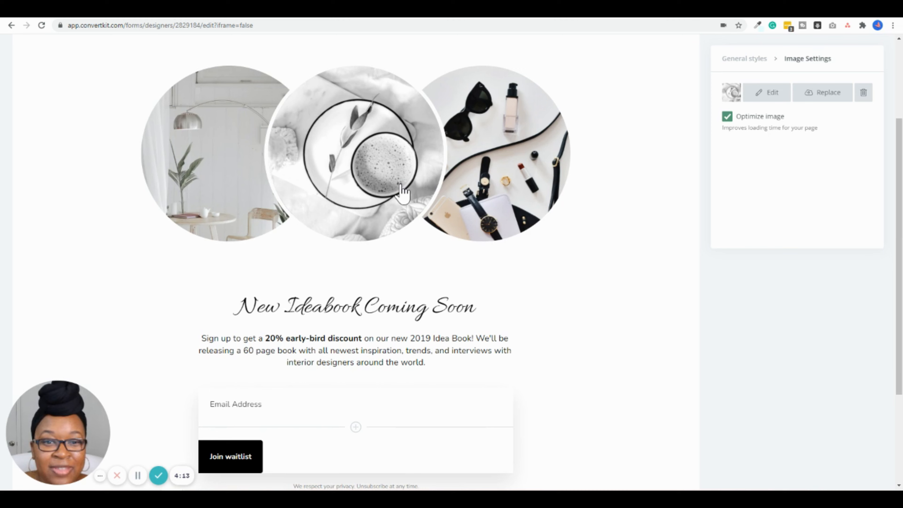
click(364, 261)
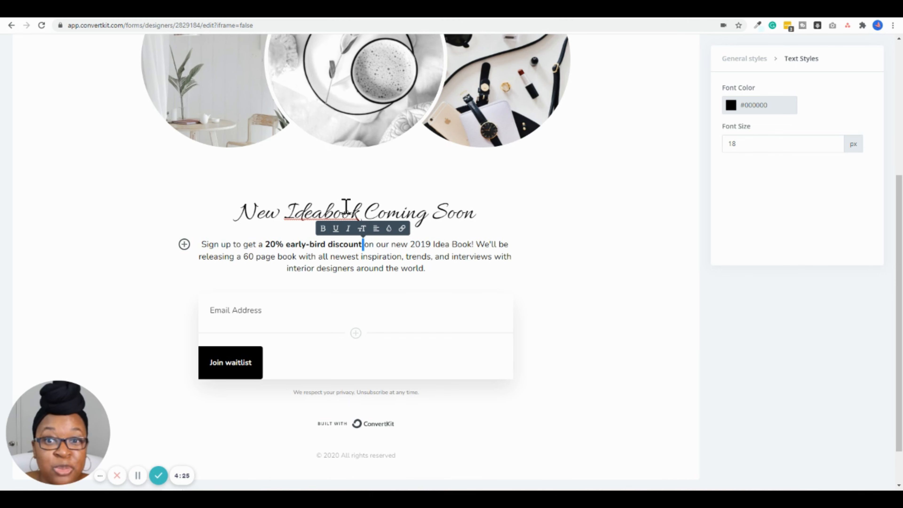
mouse_move(317, 161)
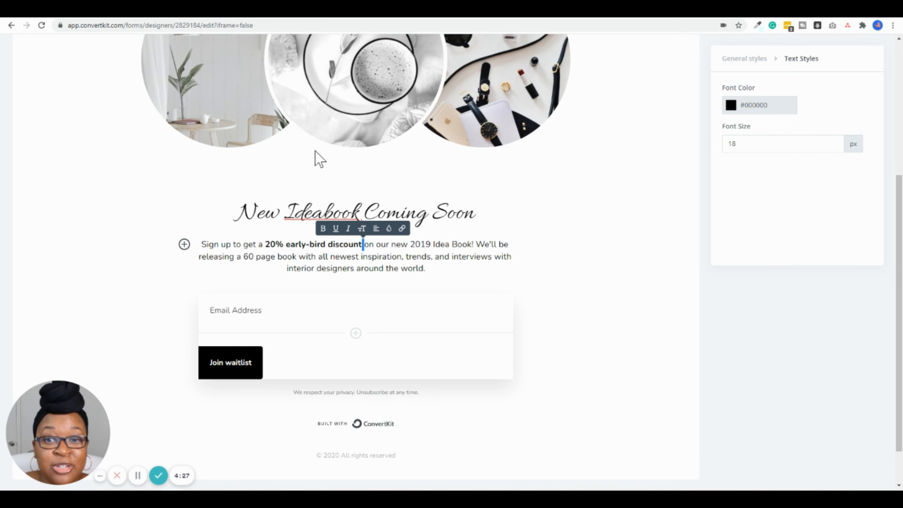
mouse_move(394, 244)
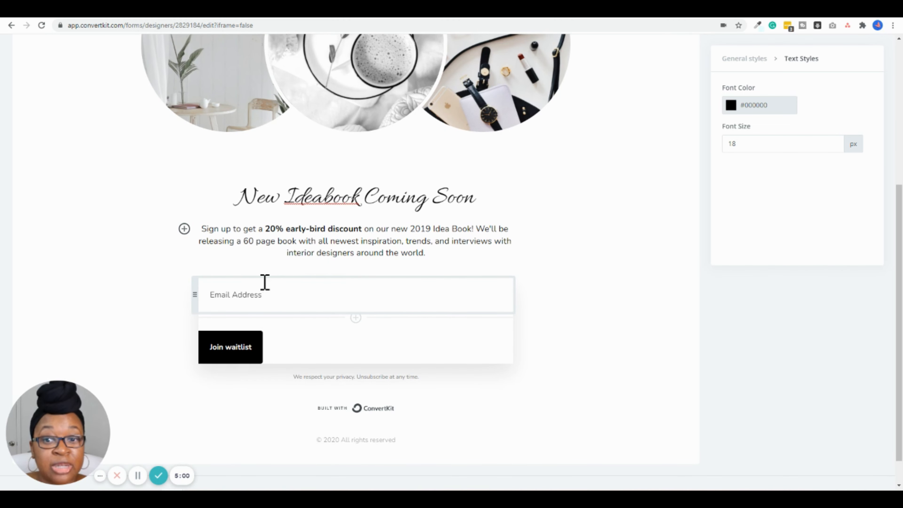
Step: Add a First Name custom field to the signup form and mark it required
click(230, 347)
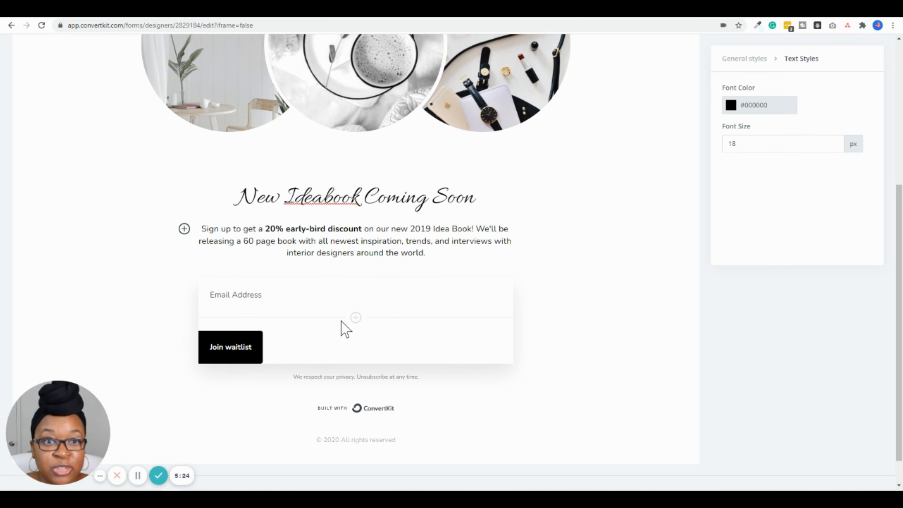
mouse_move(361, 332)
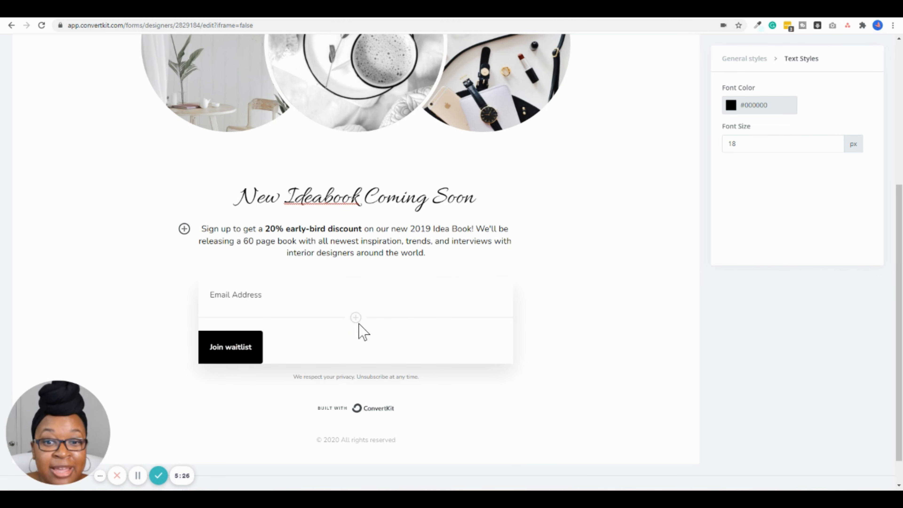
click(356, 318)
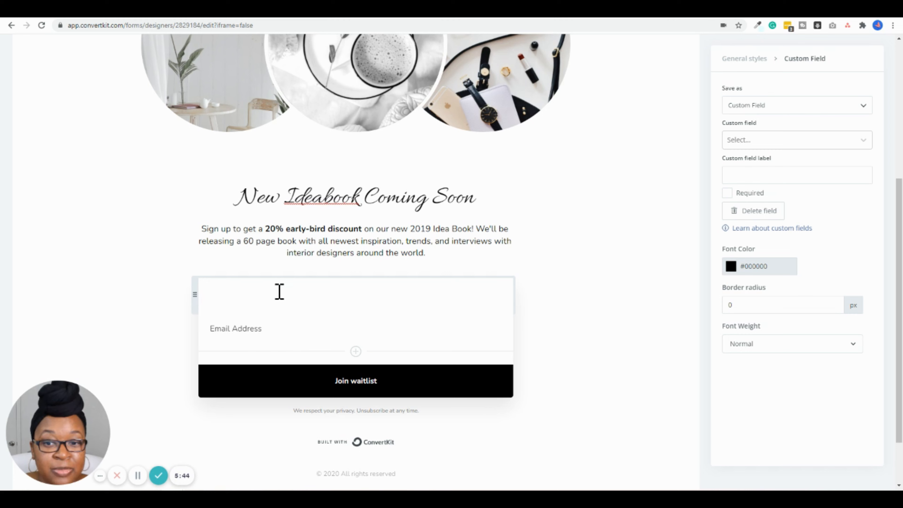
mouse_move(321, 276)
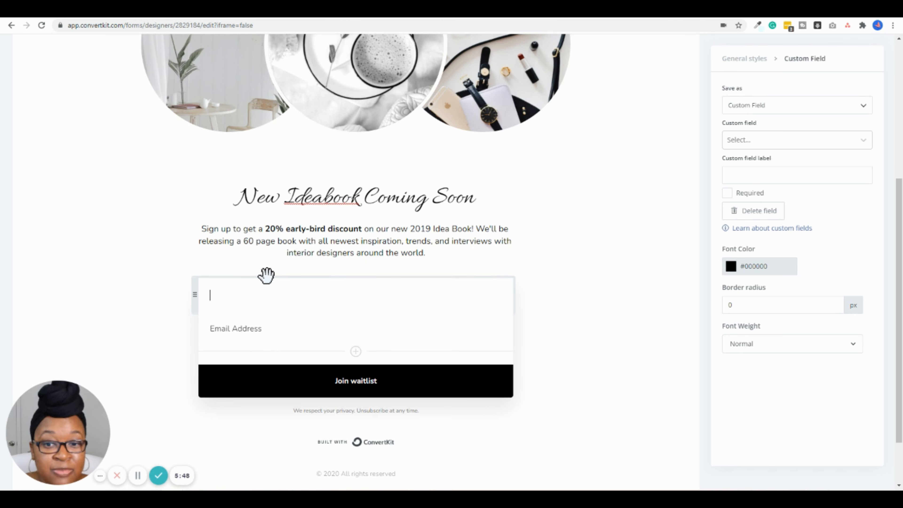
click(797, 105)
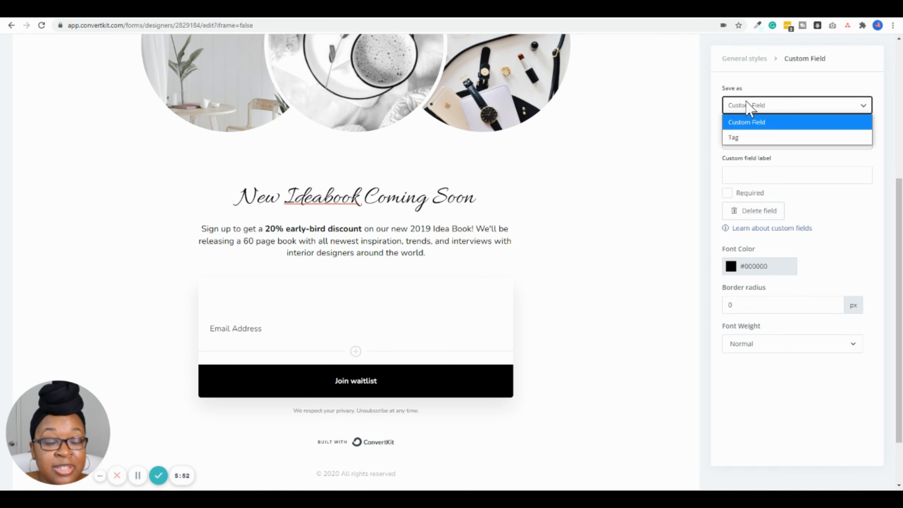
click(747, 123)
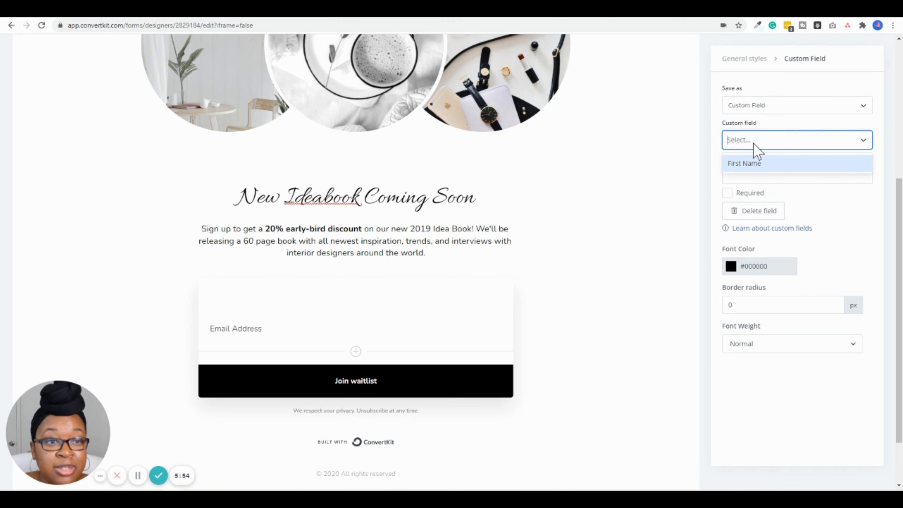
click(745, 164)
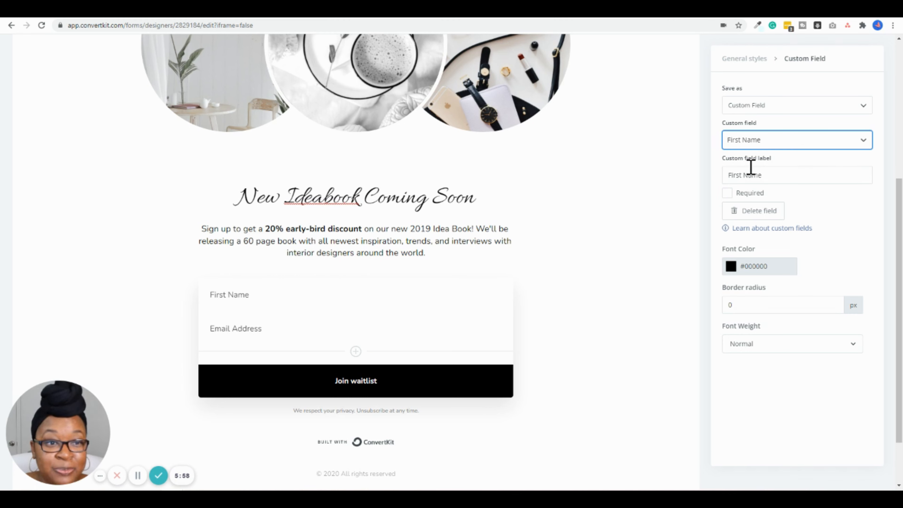
click(727, 193)
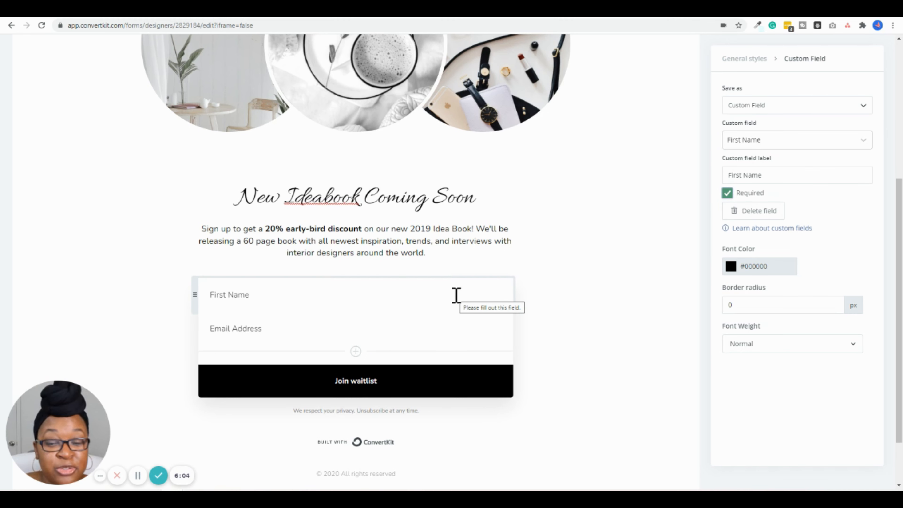
mouse_move(468, 314)
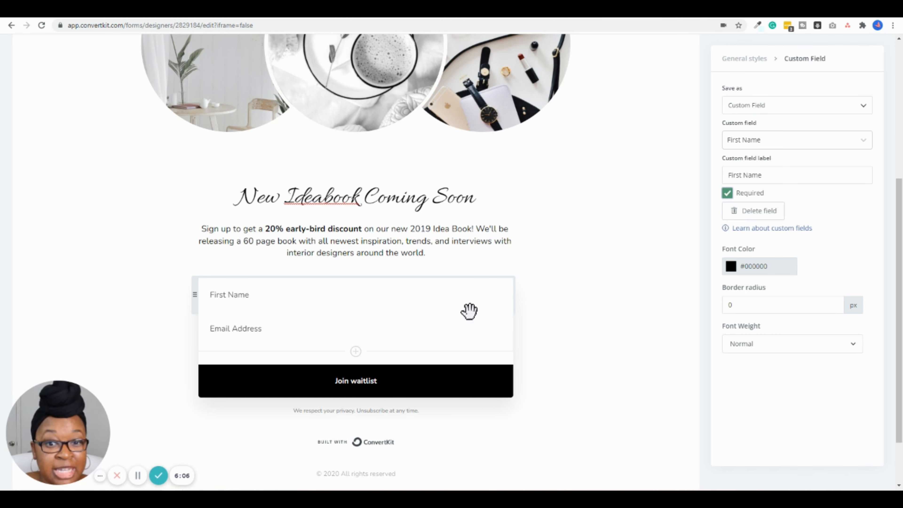
mouse_move(375, 398)
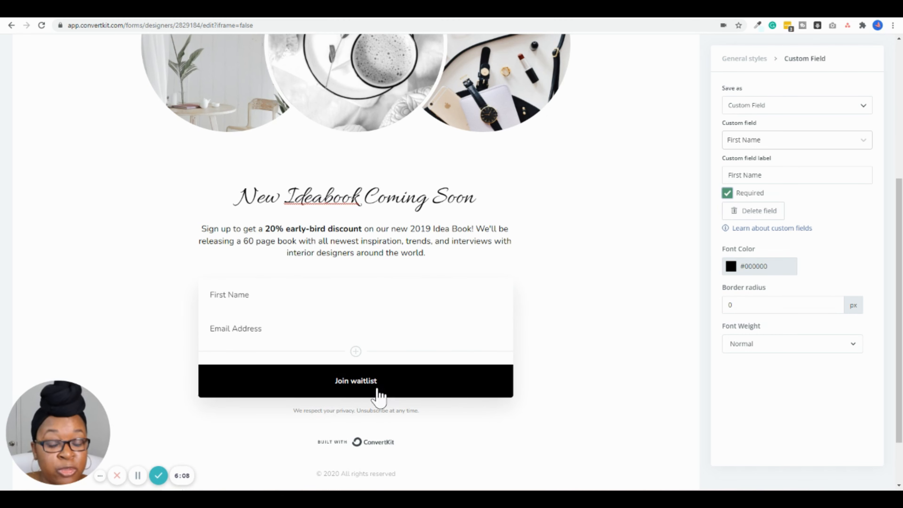
mouse_move(394, 396)
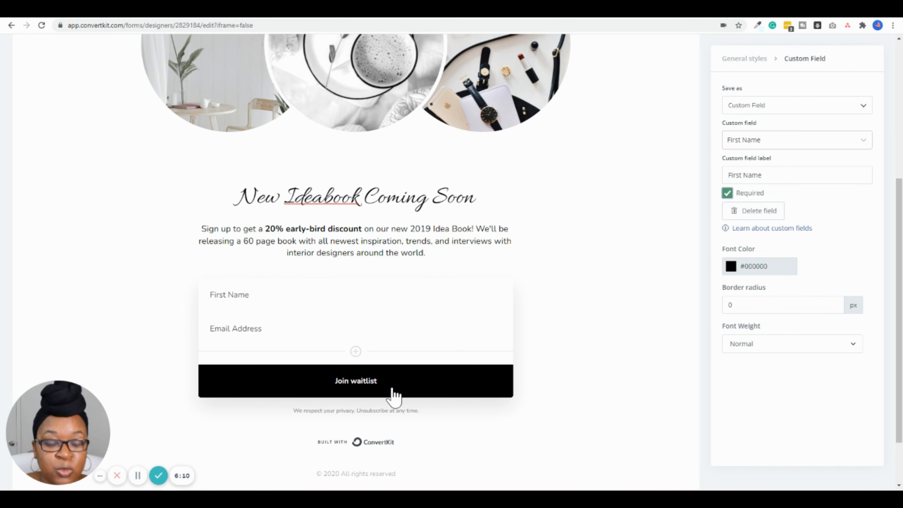
mouse_move(385, 390)
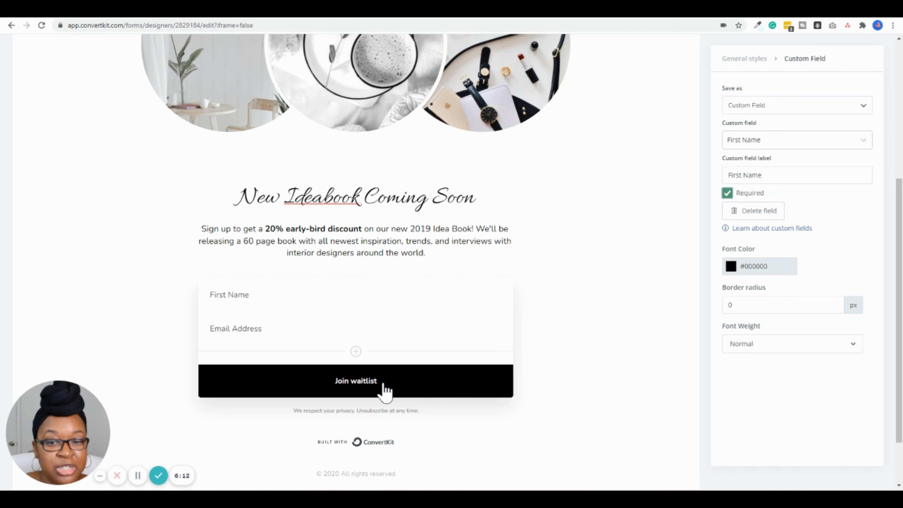
click(372, 388)
text(my newsletter now!)
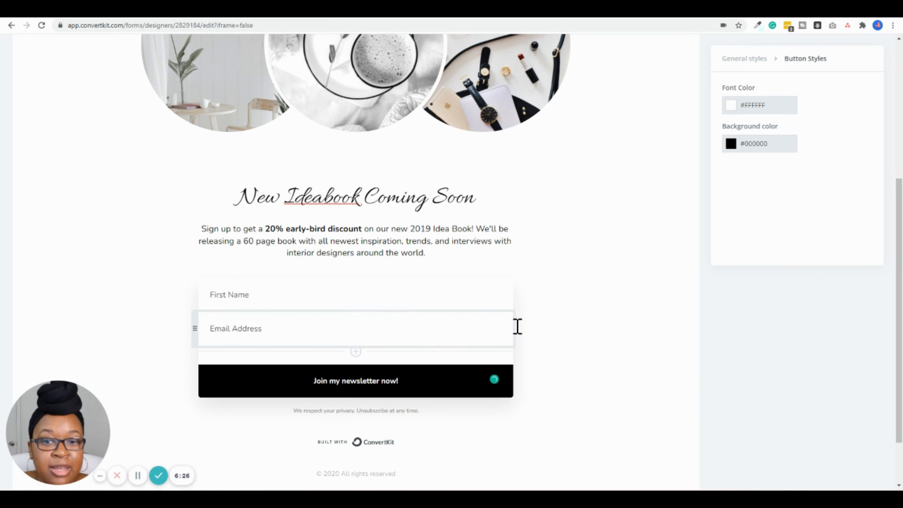
mouse_move(369, 334)
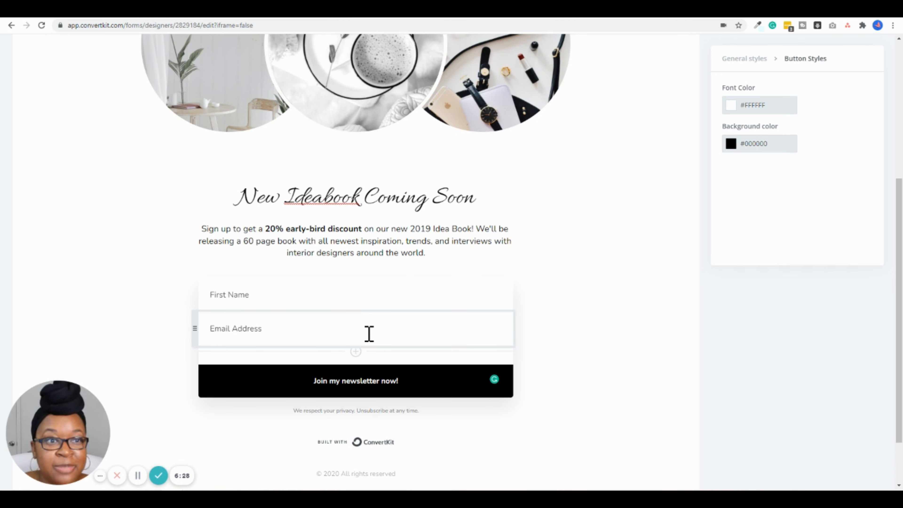
mouse_move(418, 342)
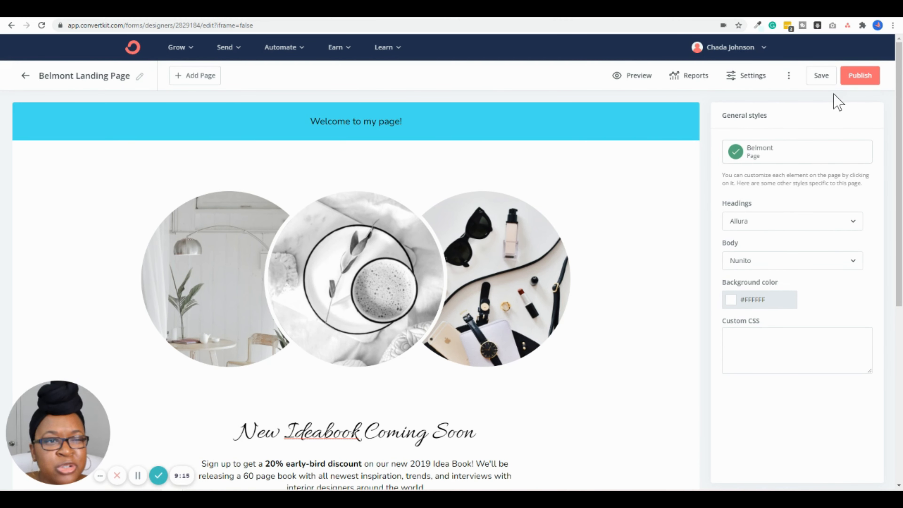
Step: Save the page and edit its title to read My new landing page
click(822, 76)
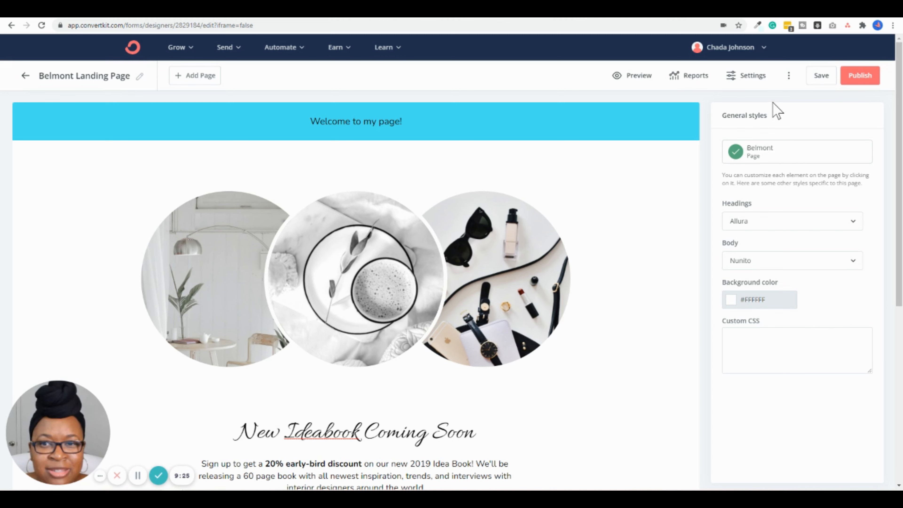
mouse_move(606, 215)
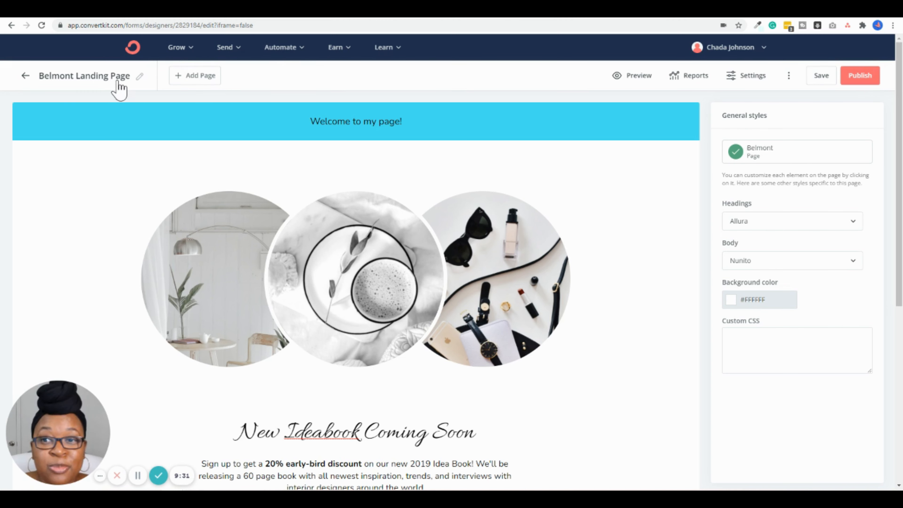
mouse_move(142, 84)
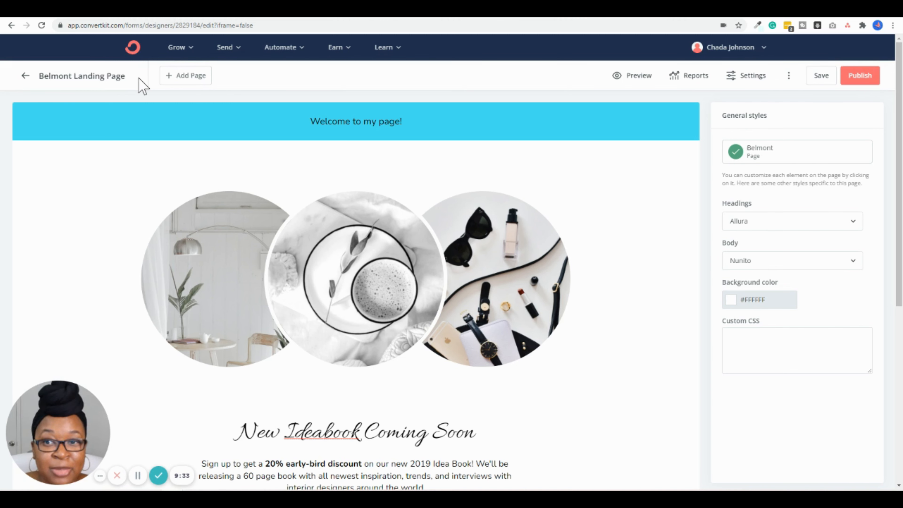
double_click(92, 75)
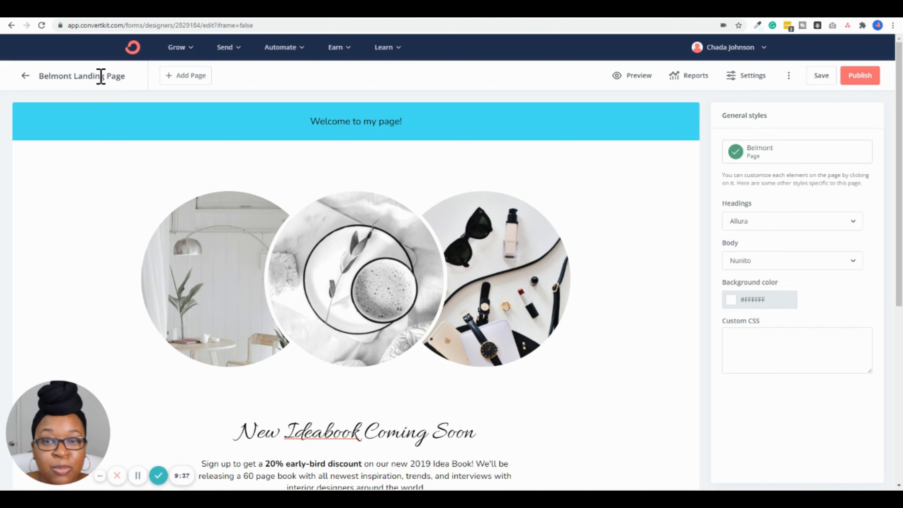
double_click(90, 77)
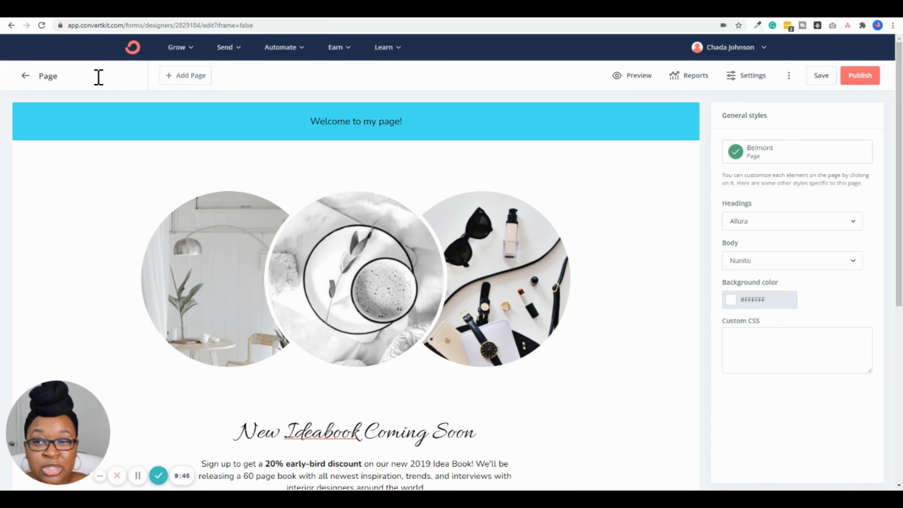
click(49, 76)
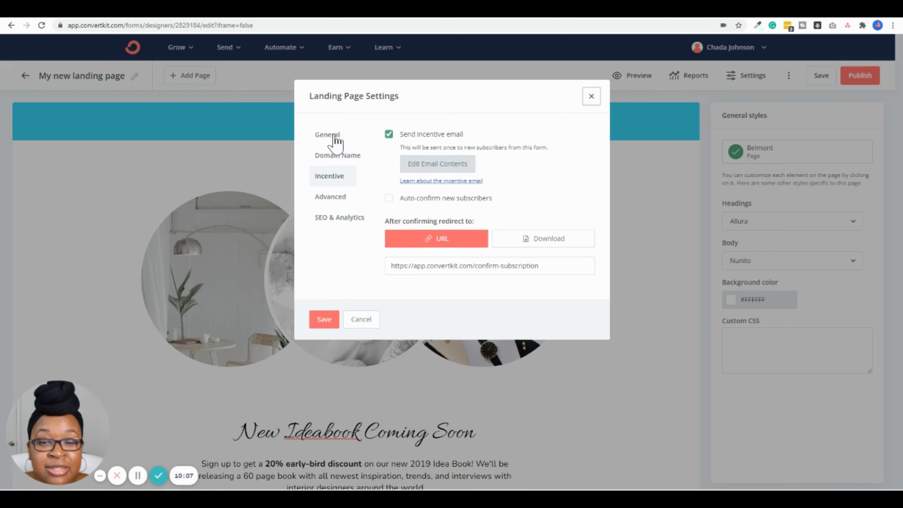
Step: Keep "Show a success message" after reviewing Redirect, then open Edit Email Contents for the incentive email
click(327, 135)
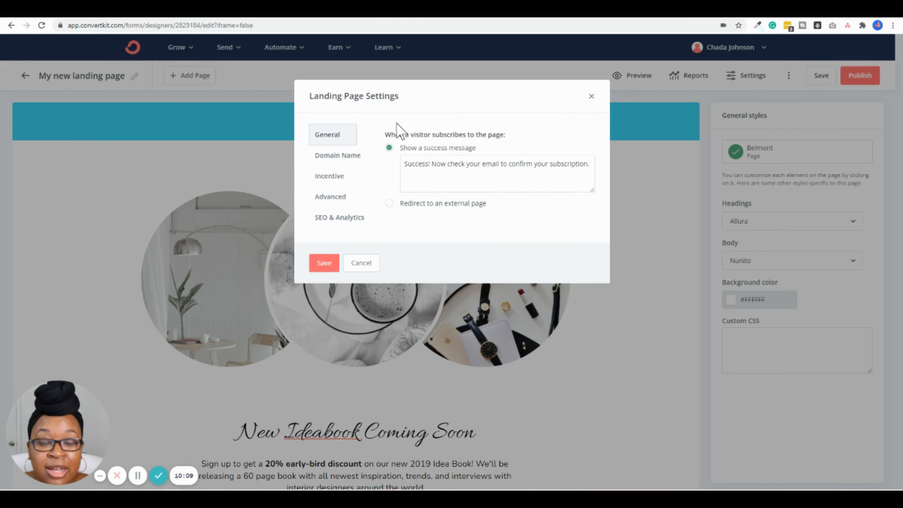
mouse_move(428, 126)
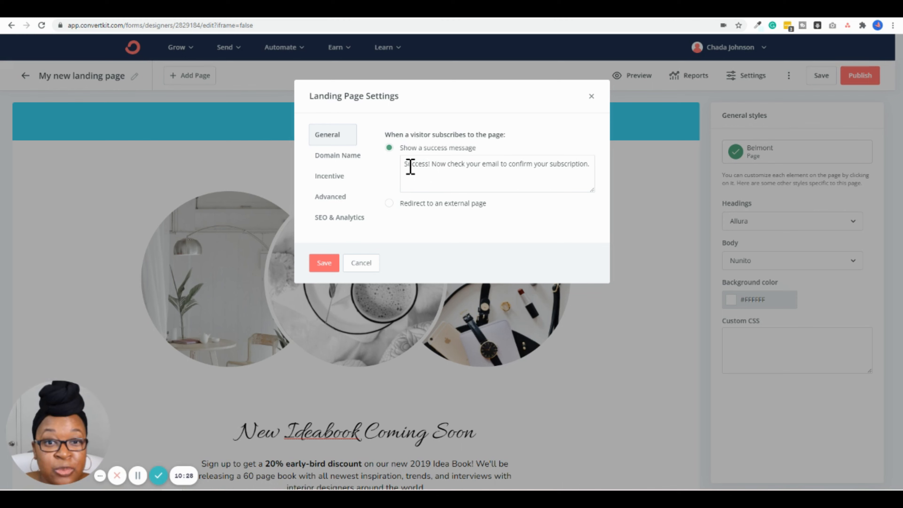
mouse_move(512, 170)
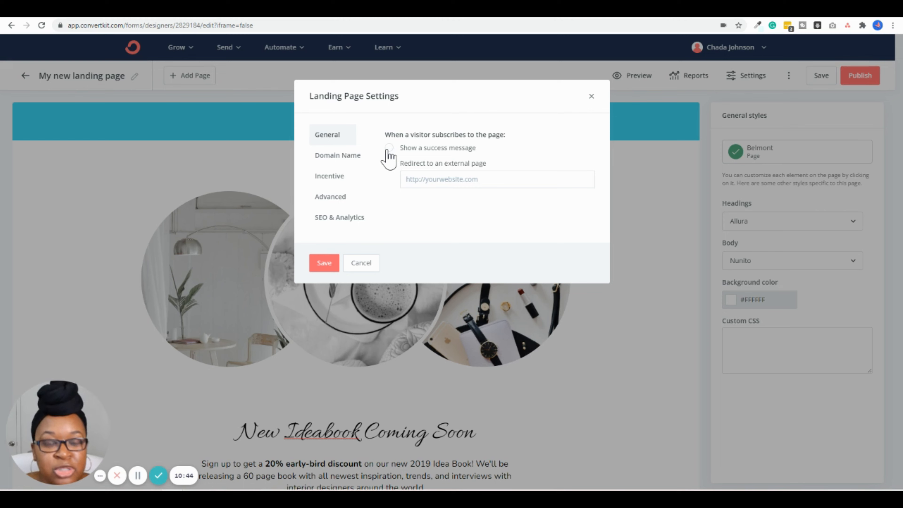
click(390, 148)
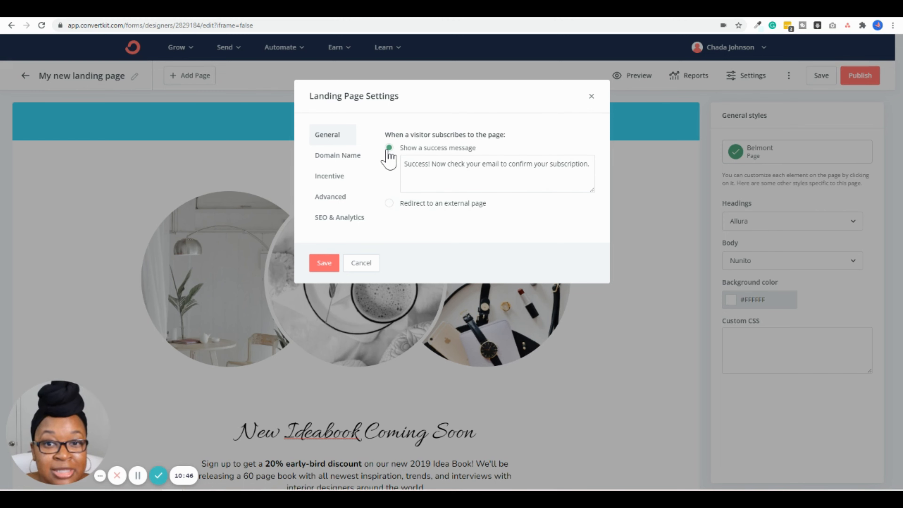
click(329, 176)
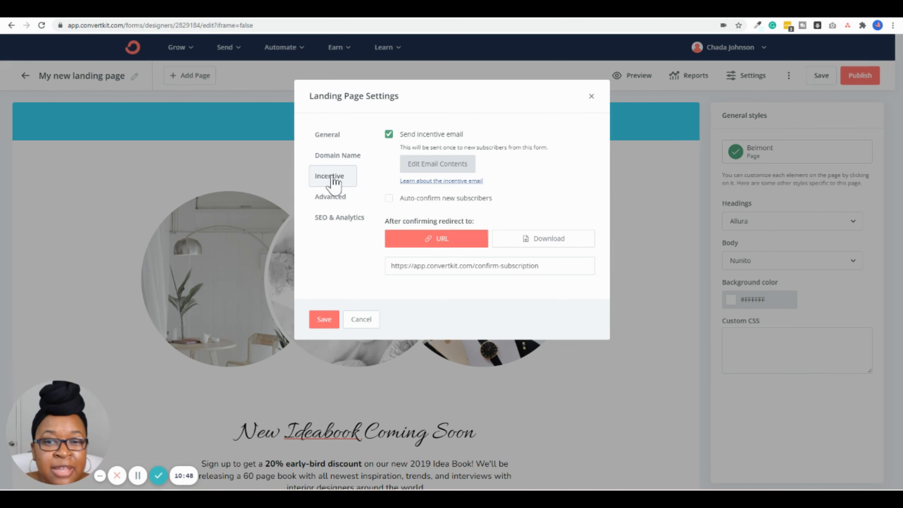
mouse_move(422, 132)
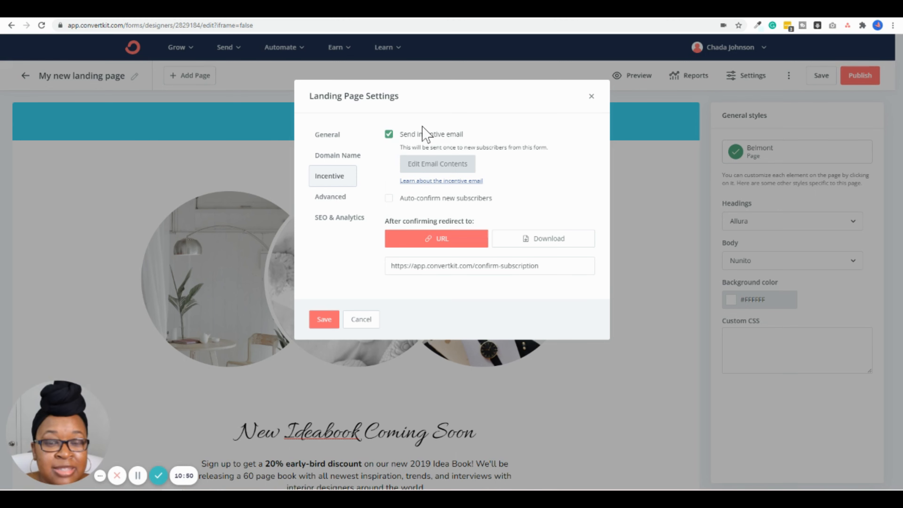
mouse_move(401, 150)
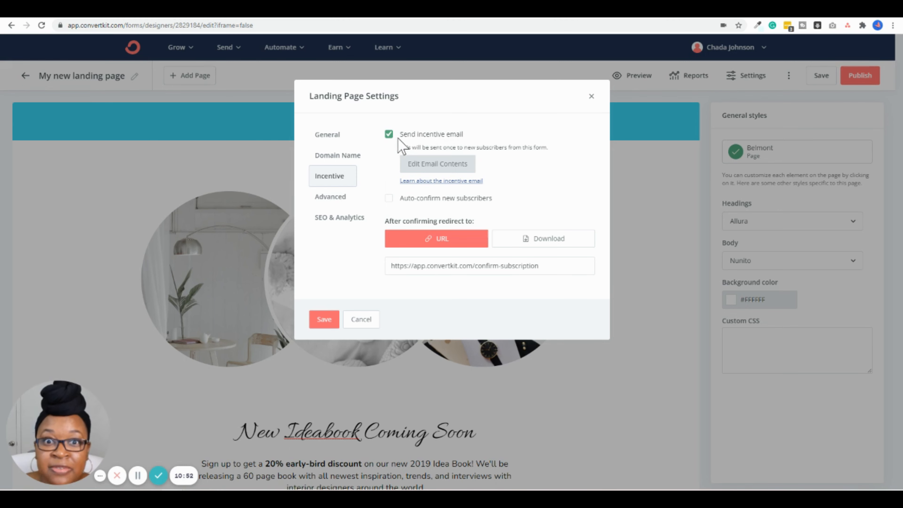
mouse_move(452, 180)
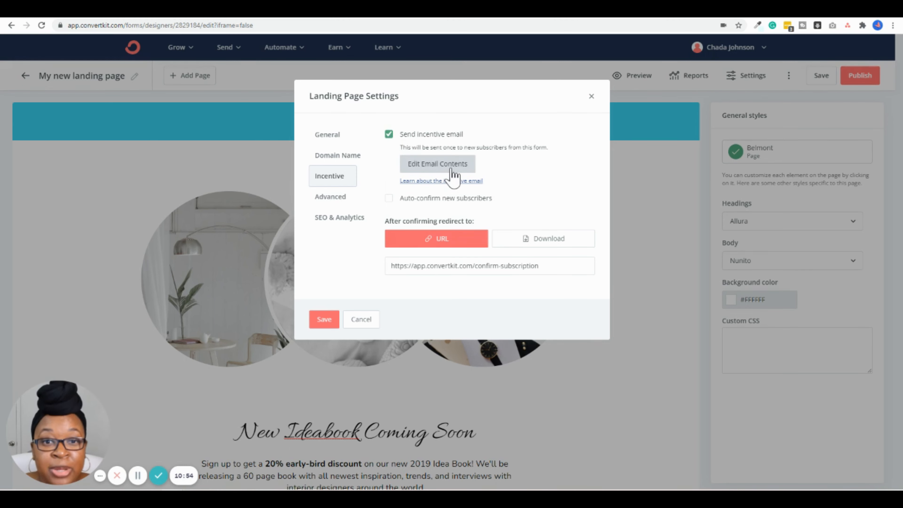
click(438, 163)
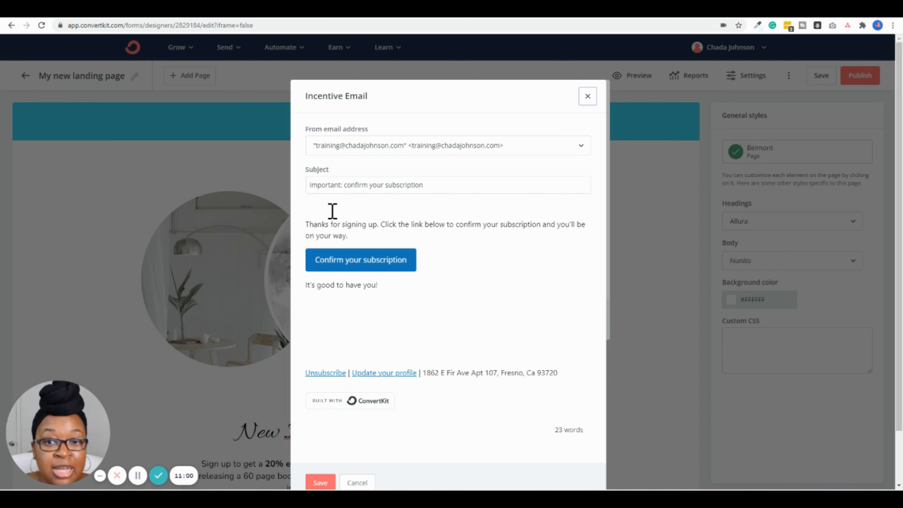
mouse_move(356, 263)
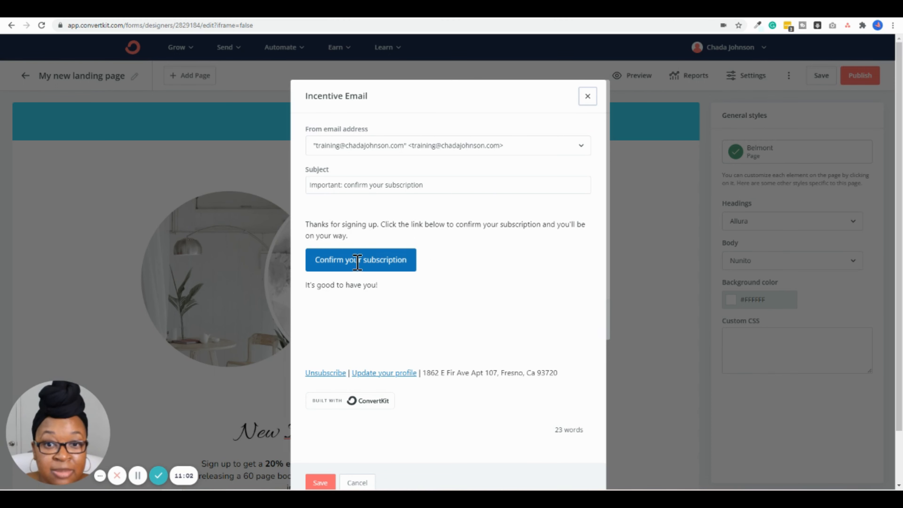
mouse_move(367, 254)
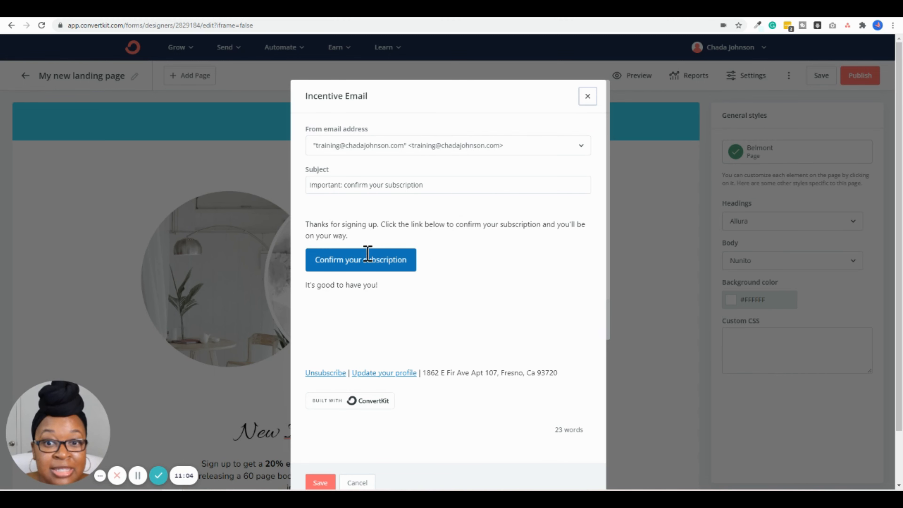
mouse_move(344, 265)
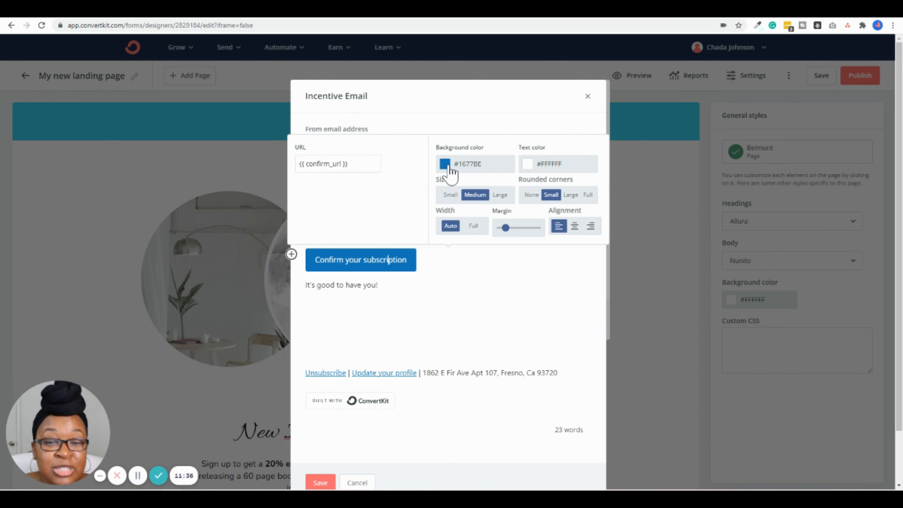
mouse_move(473, 256)
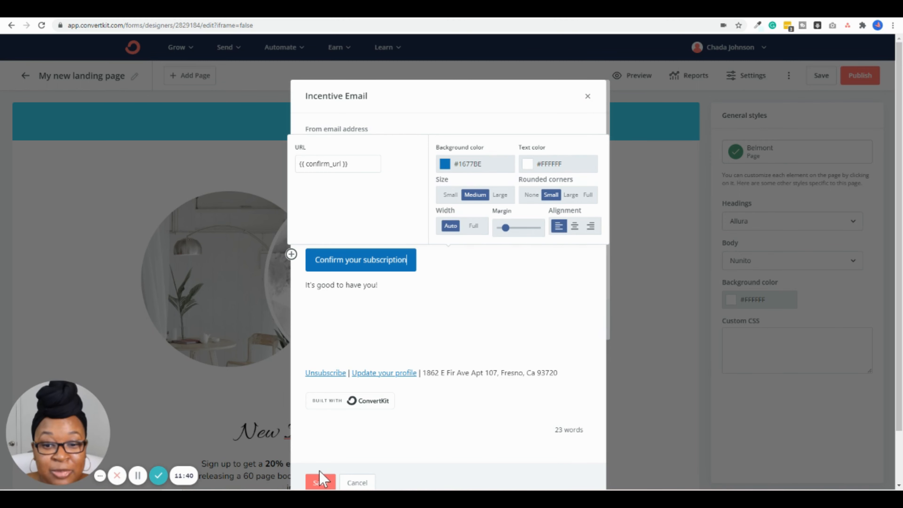
Step: Save the incentive email with its Confirm your subscription button unchanged
click(318, 483)
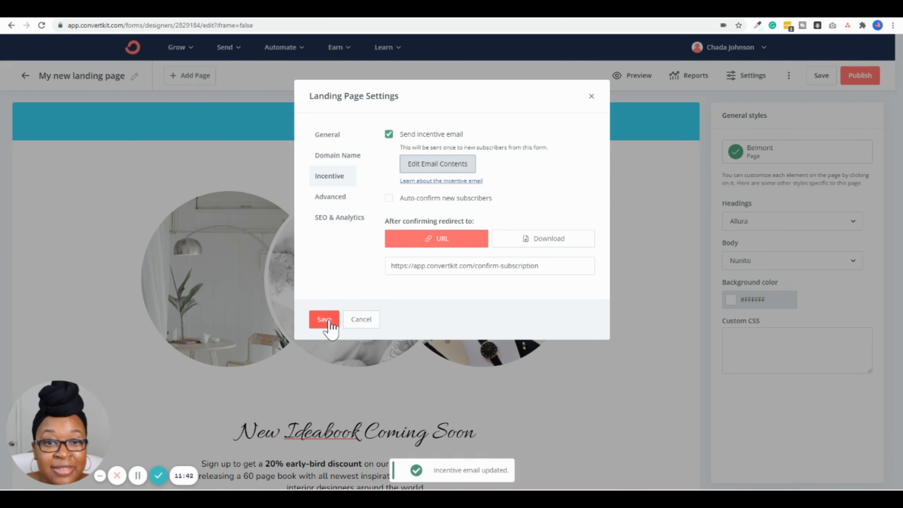
Step: Save the landing page settings and highlight the live page's shareable URL
click(861, 76)
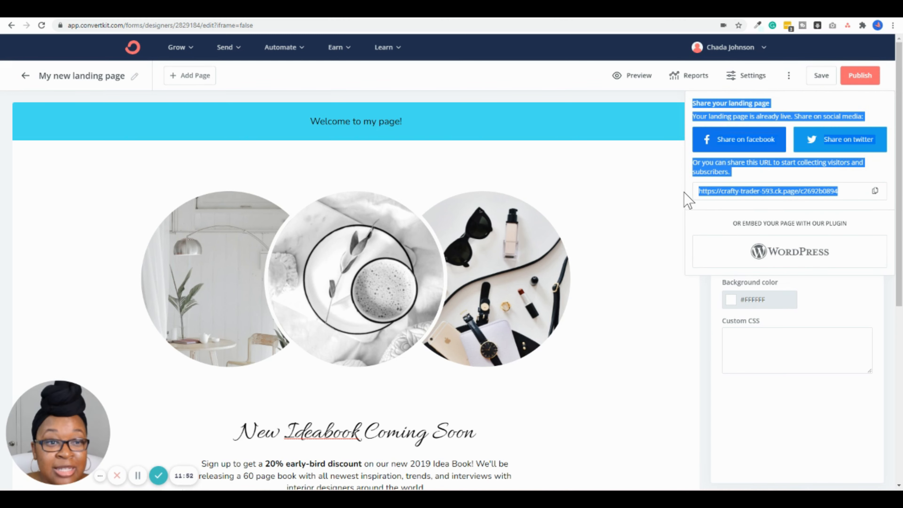
click(752, 191)
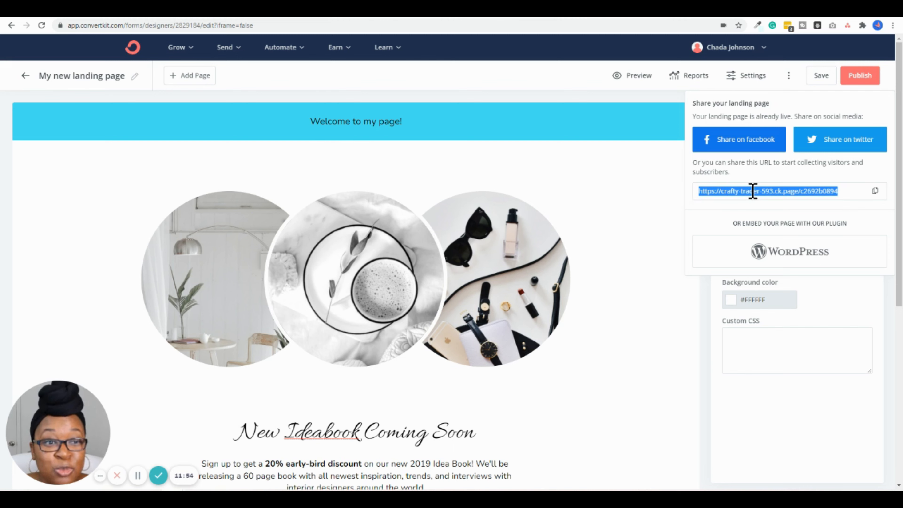